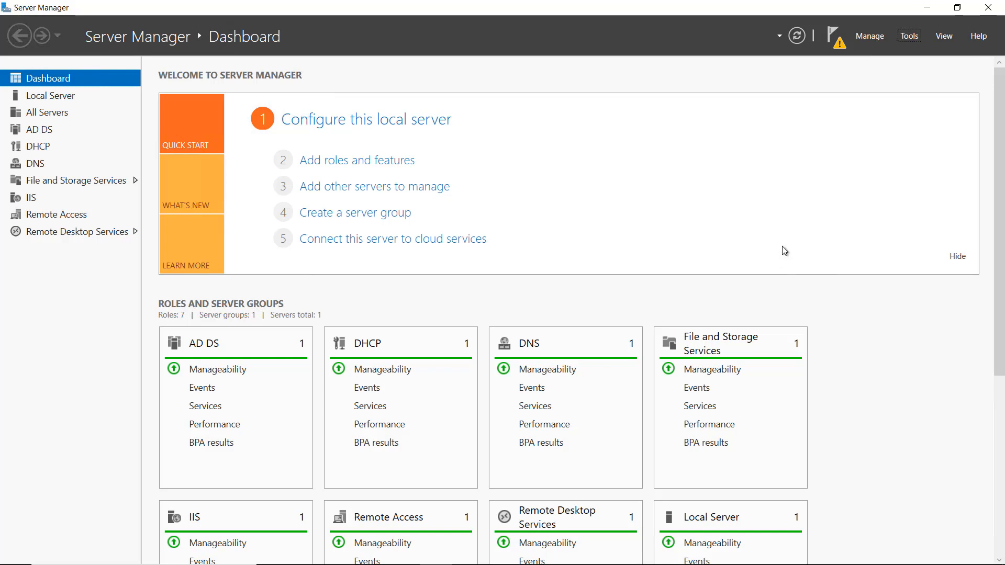
mouse_move(852, 78)
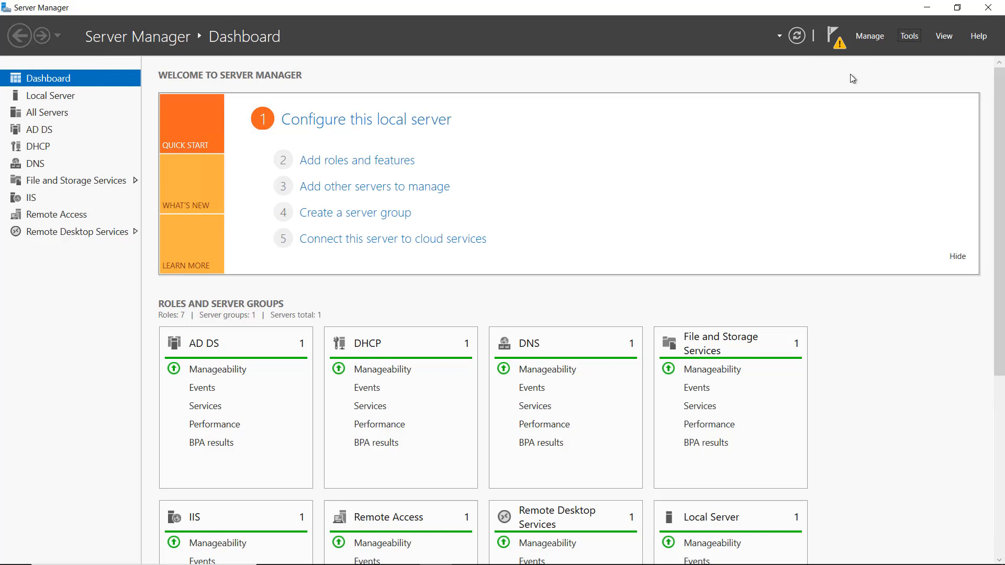
mouse_move(867, 75)
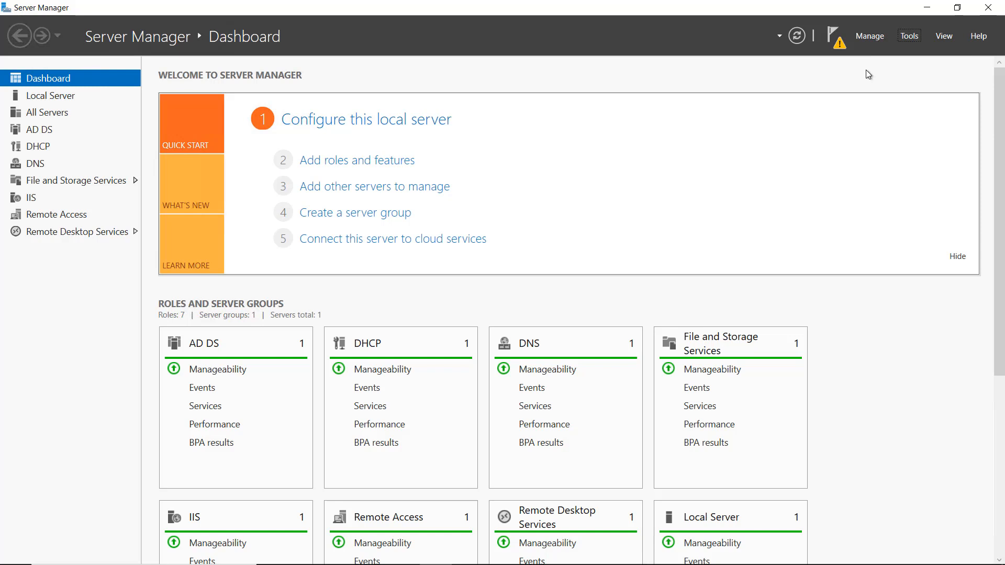
mouse_move(906, 52)
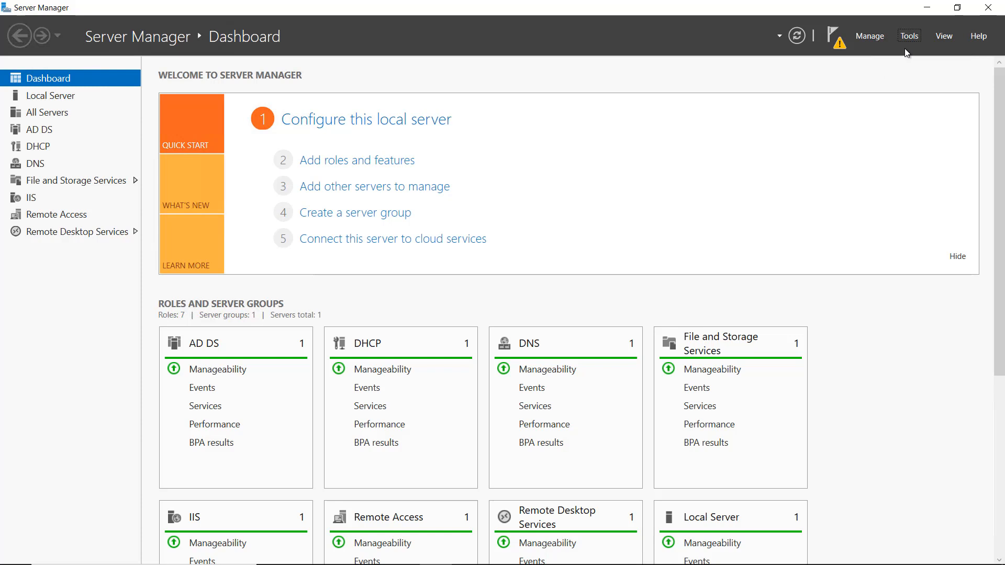
- Launch Active Directory Administrative Center from Server Manager's Tools menu
click(908, 35)
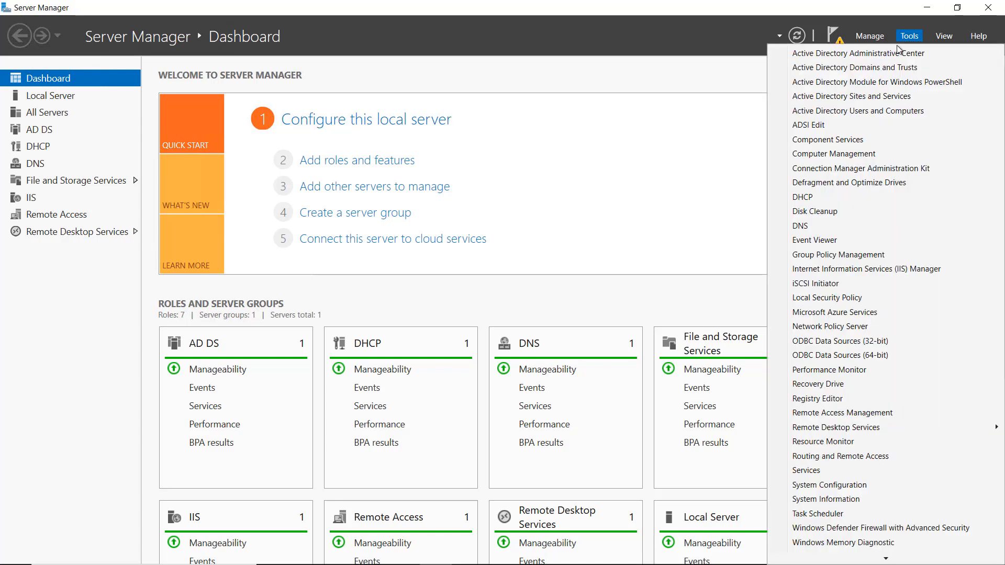
click(847, 53)
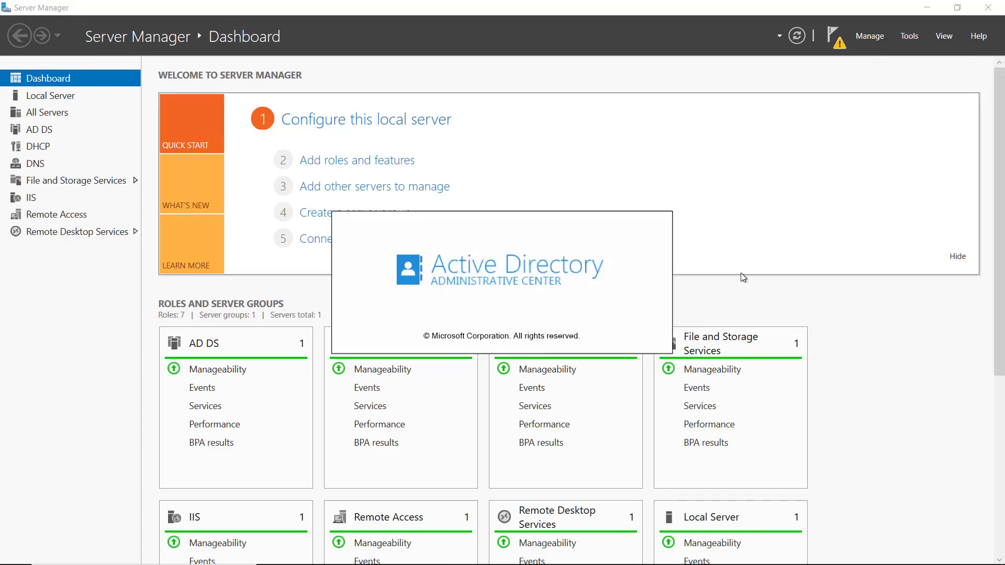
mouse_move(191, 174)
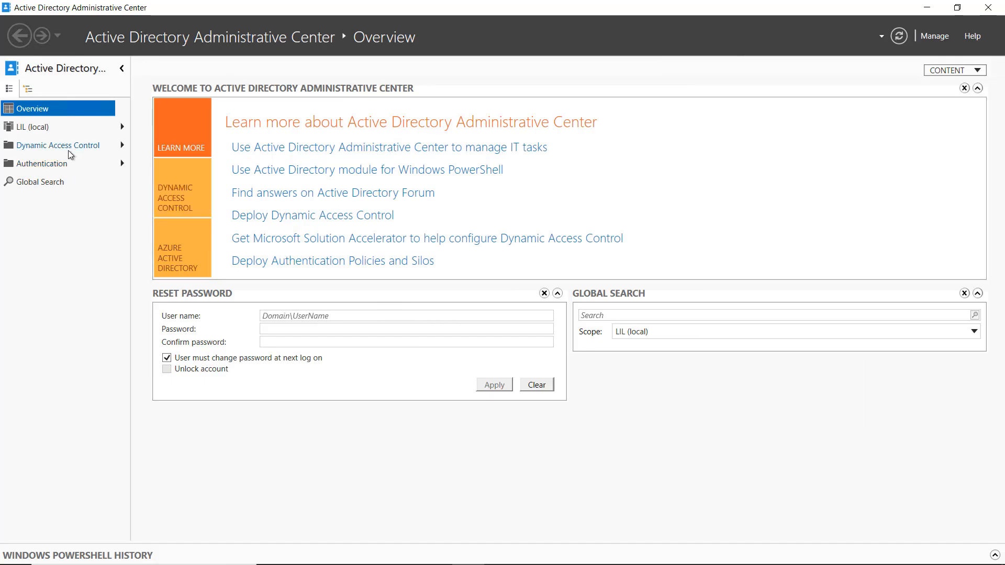
- Show the LIL (local) domain's containers and pick out Deleted Objects
click(30, 127)
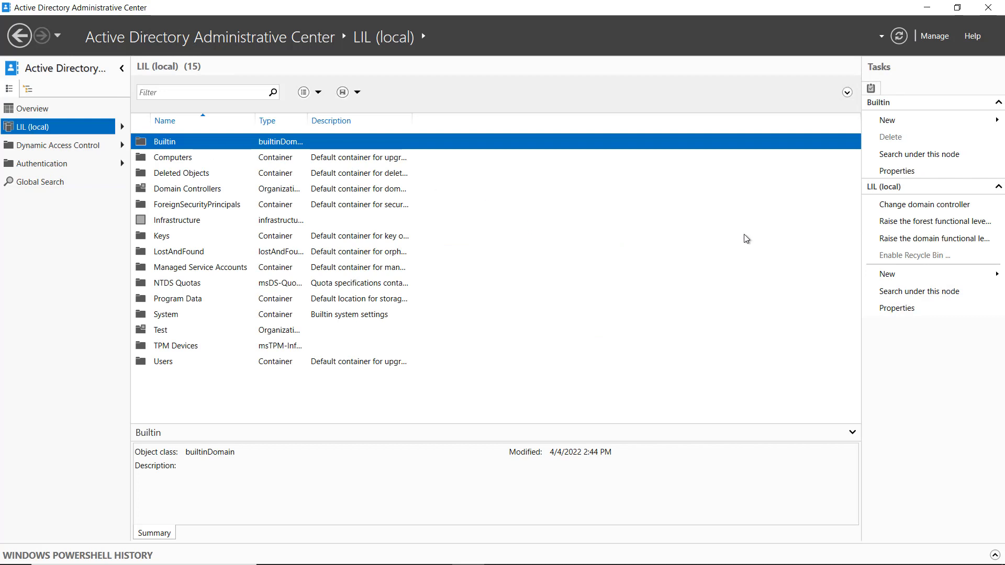
mouse_move(931, 269)
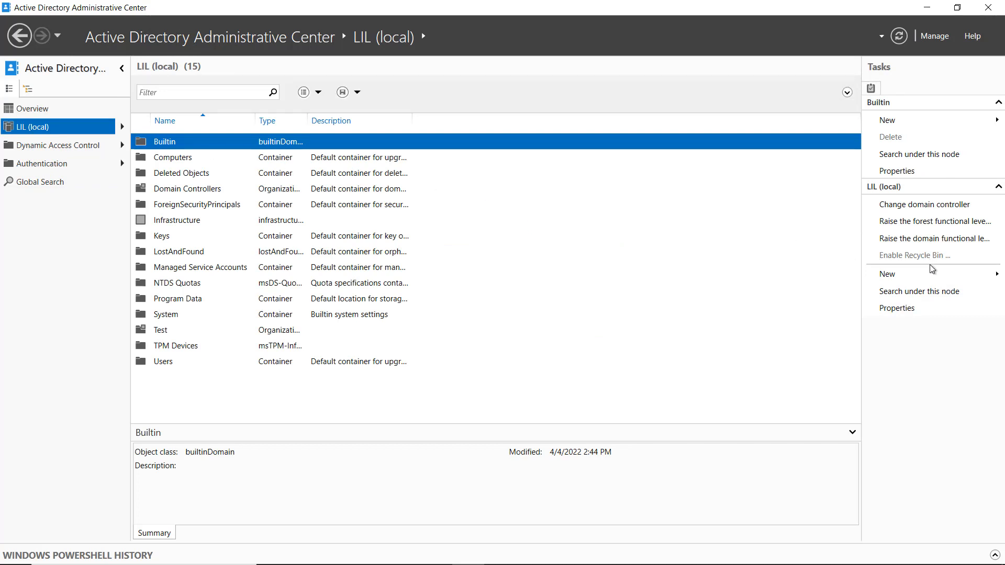
mouse_move(889, 267)
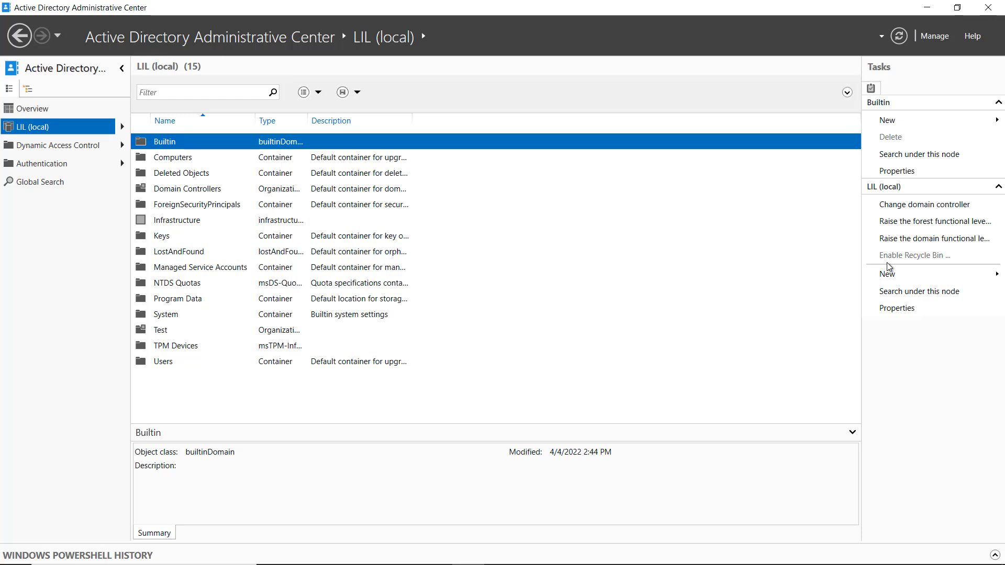
mouse_move(890, 264)
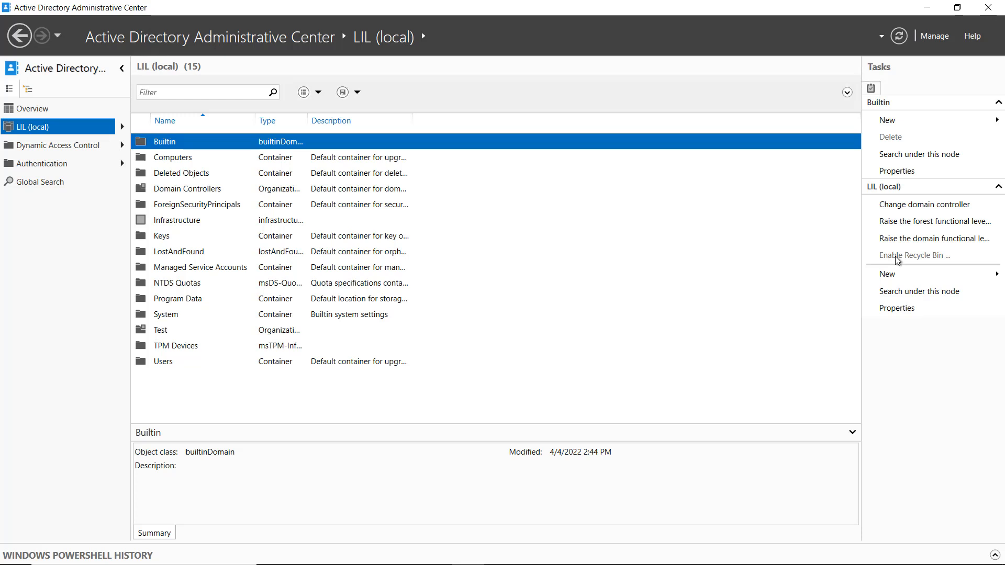
mouse_move(450, 272)
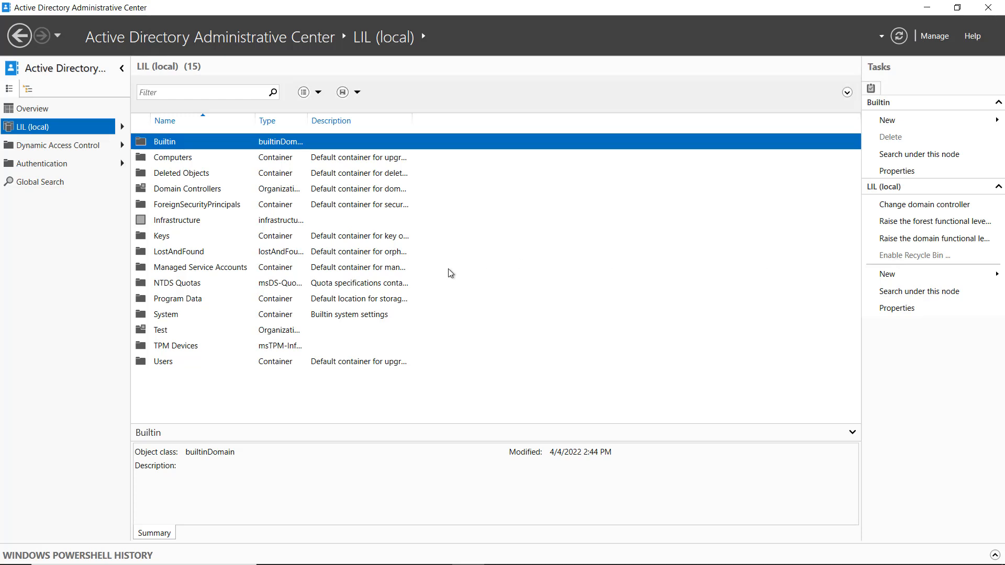
mouse_move(414, 263)
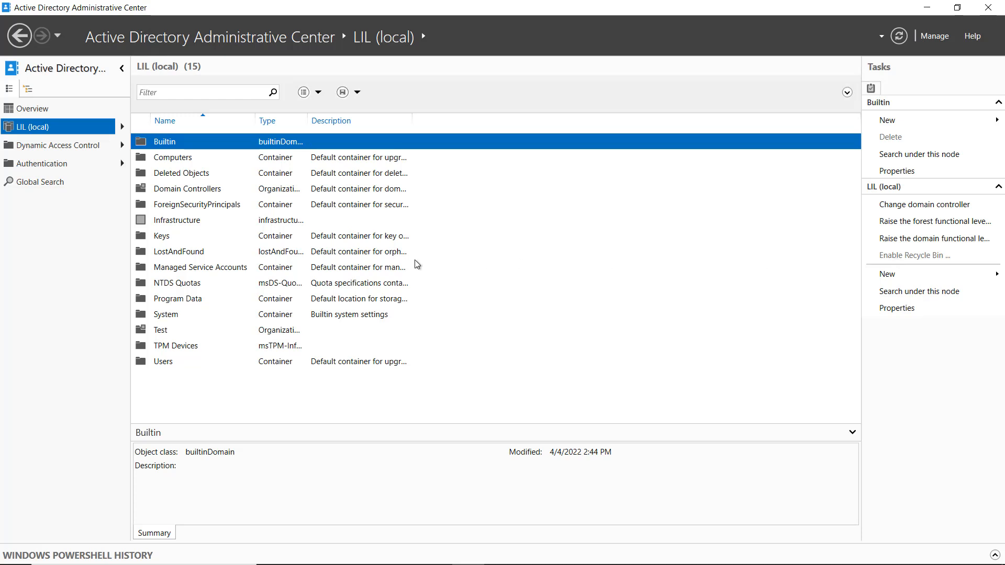
mouse_move(194, 178)
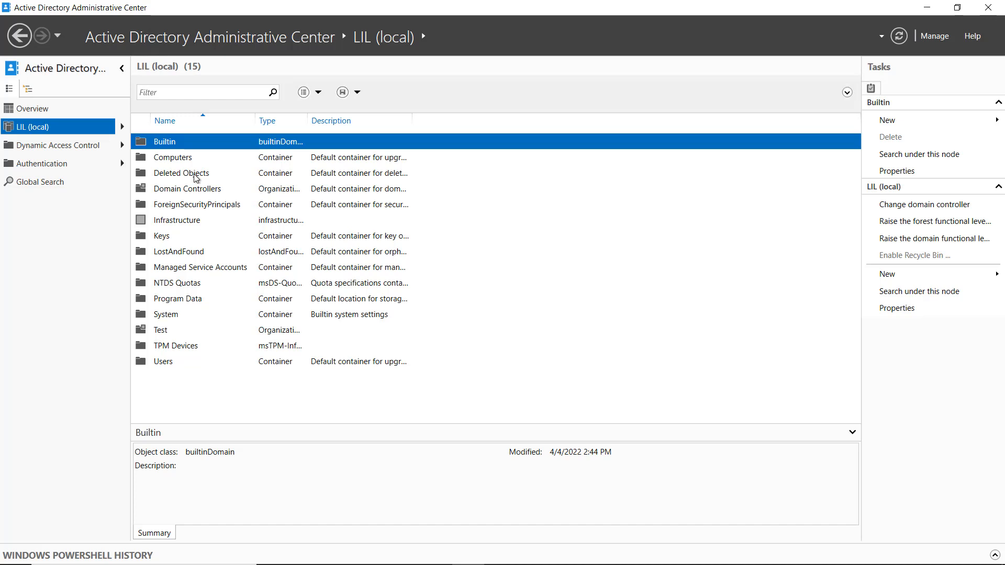
click(181, 173)
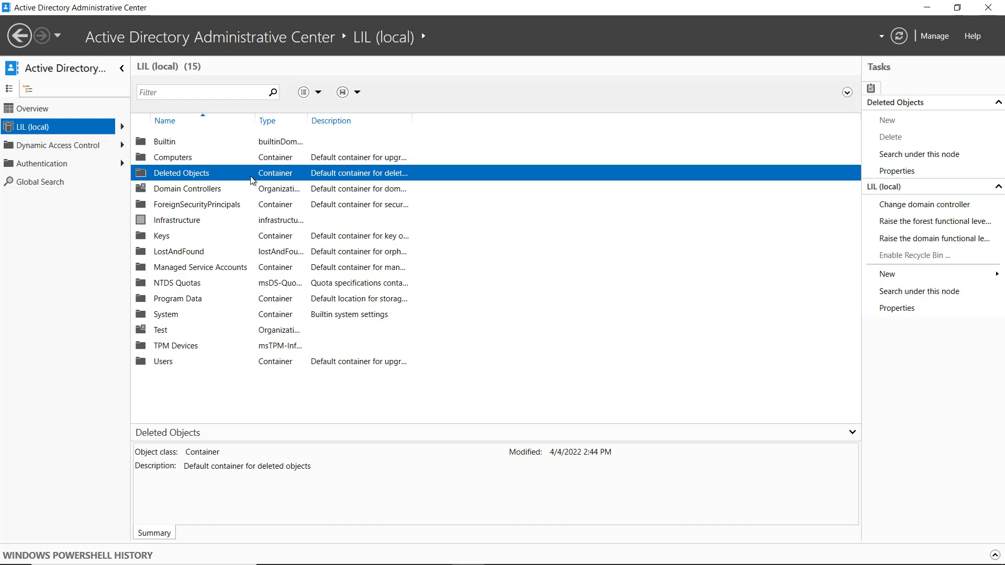
- Open Deleted Objects and bring up the restore options for a MachineOld entry
double_click(181, 173)
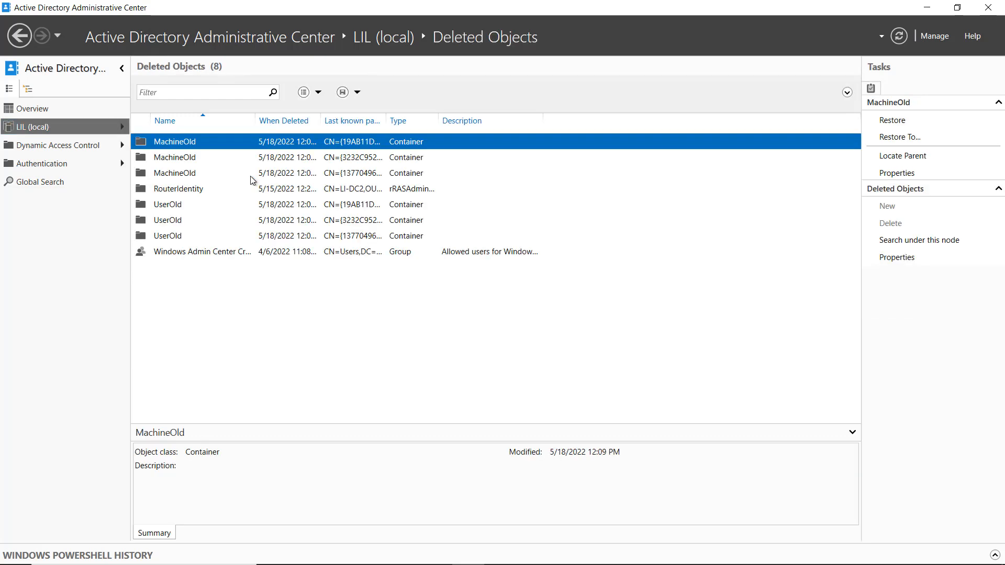
mouse_move(216, 203)
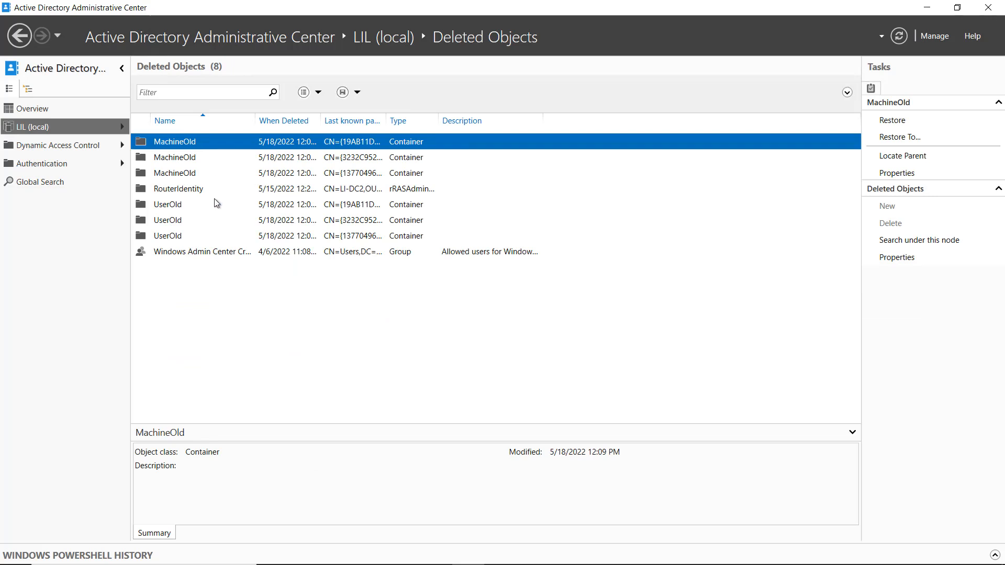
mouse_move(208, 229)
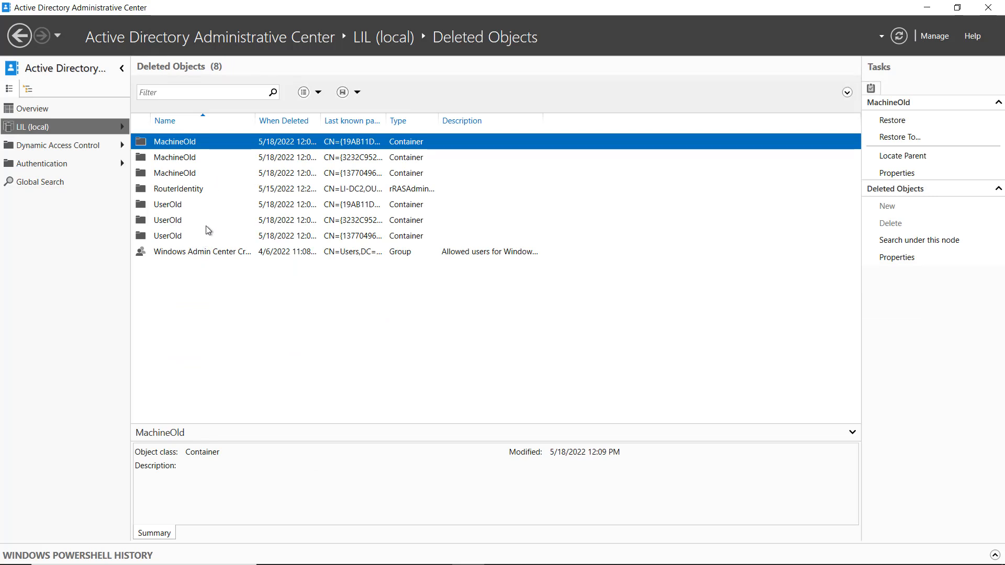
click(36, 126)
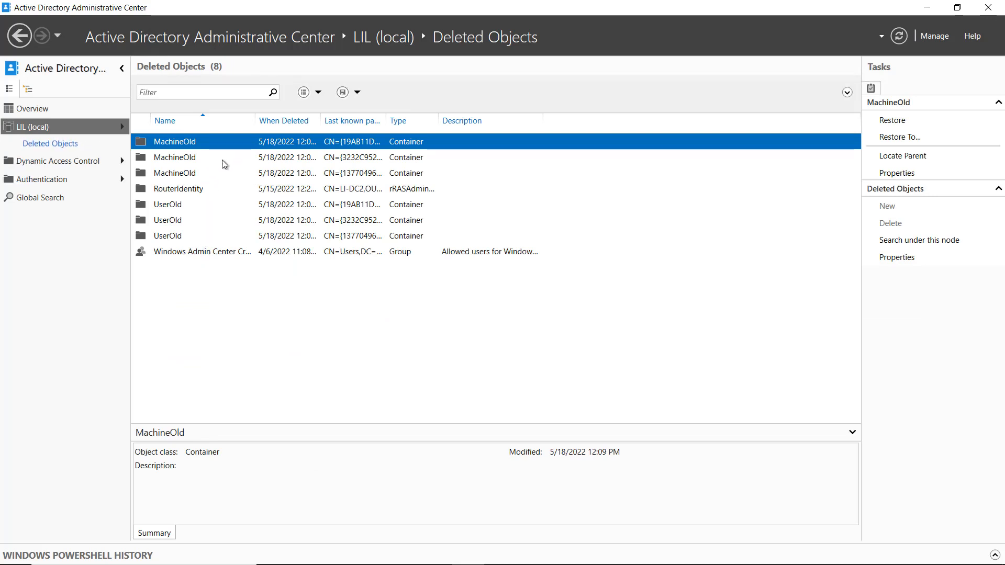
right_click(174, 157)
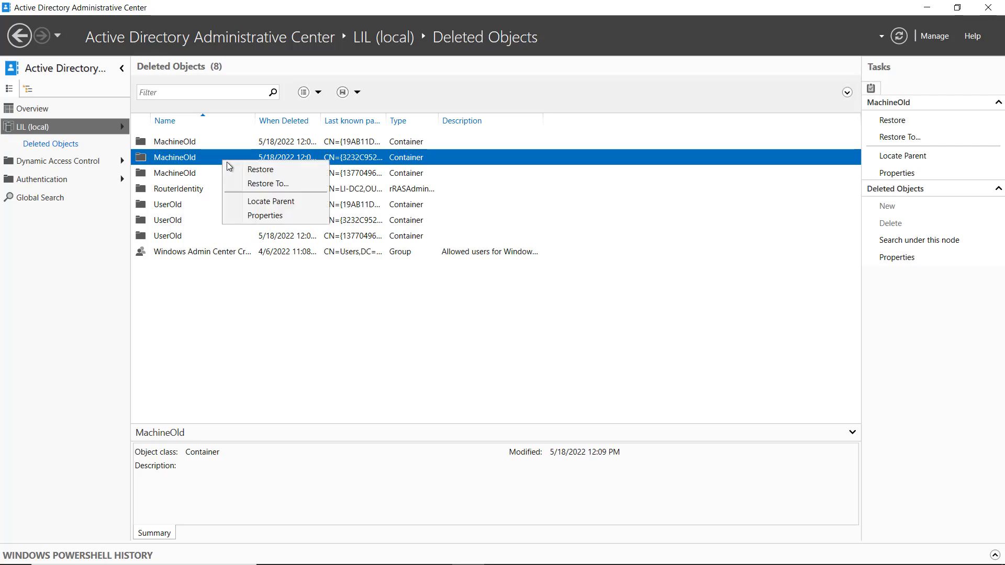
mouse_move(262, 184)
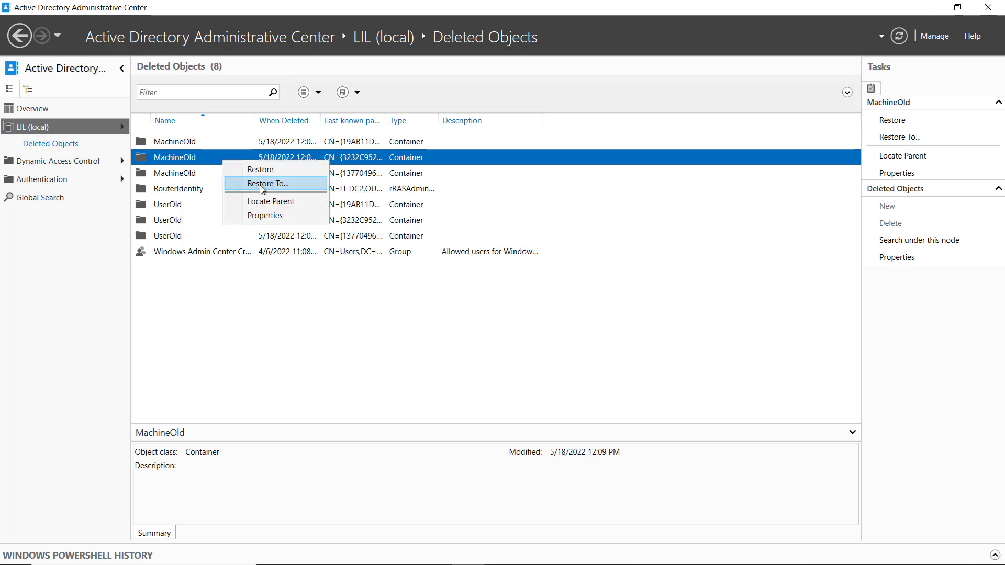
mouse_move(265, 172)
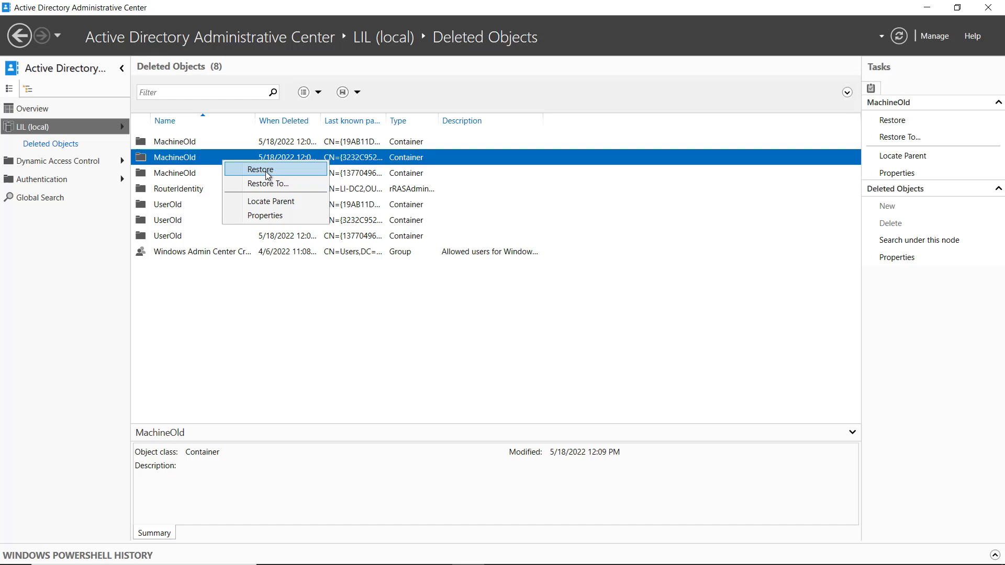
mouse_move(272, 184)
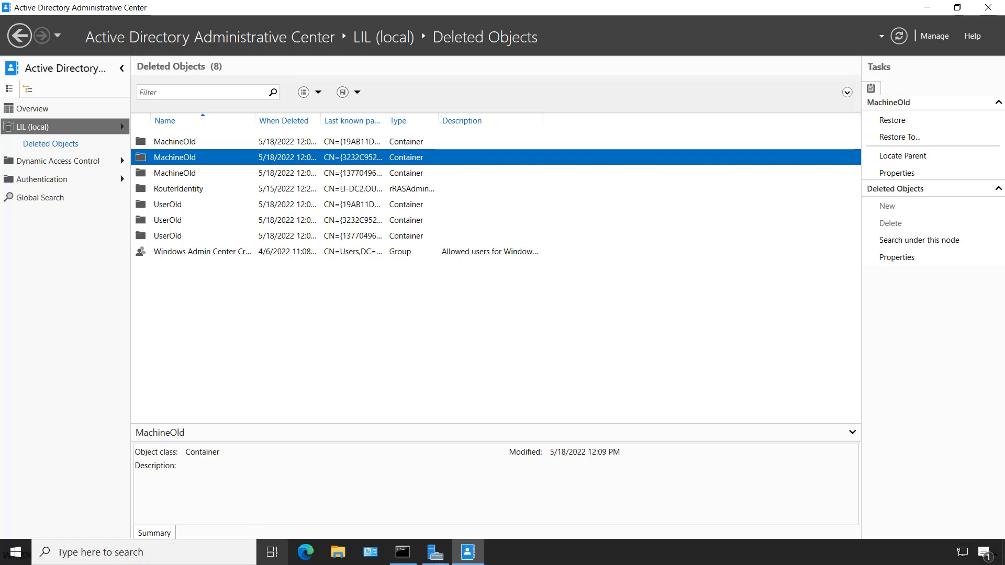
mouse_move(477, 474)
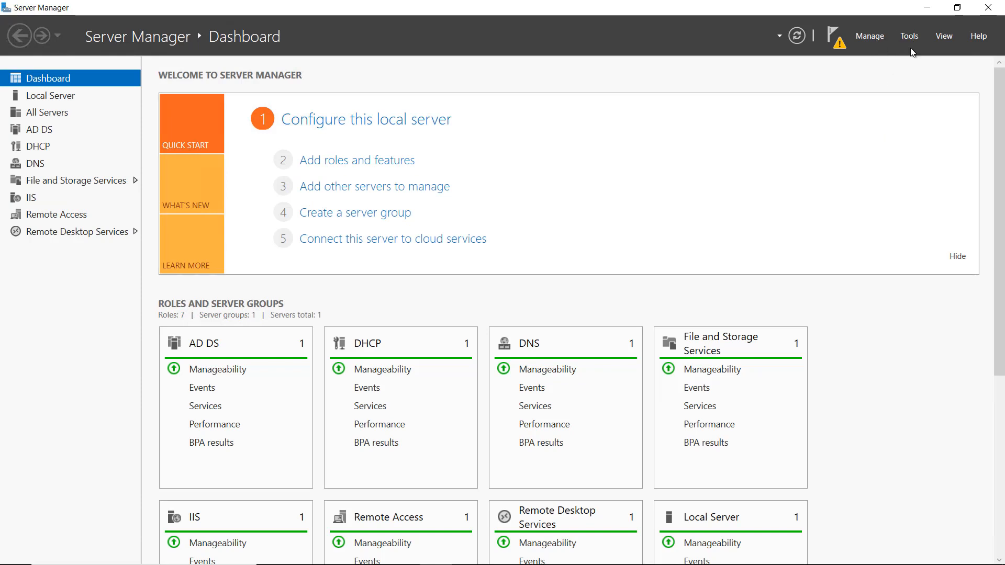
mouse_move(107, 313)
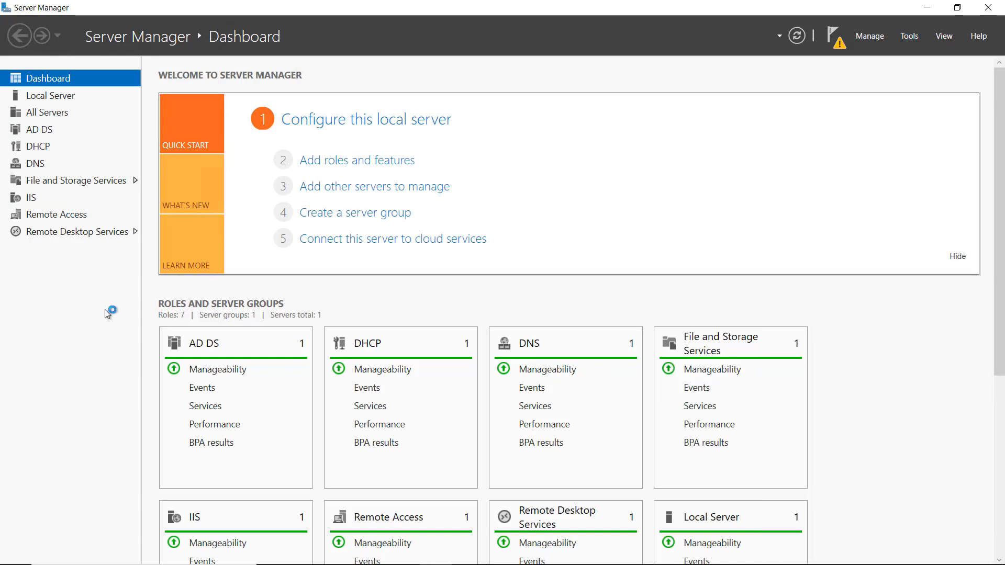
mouse_move(120, 264)
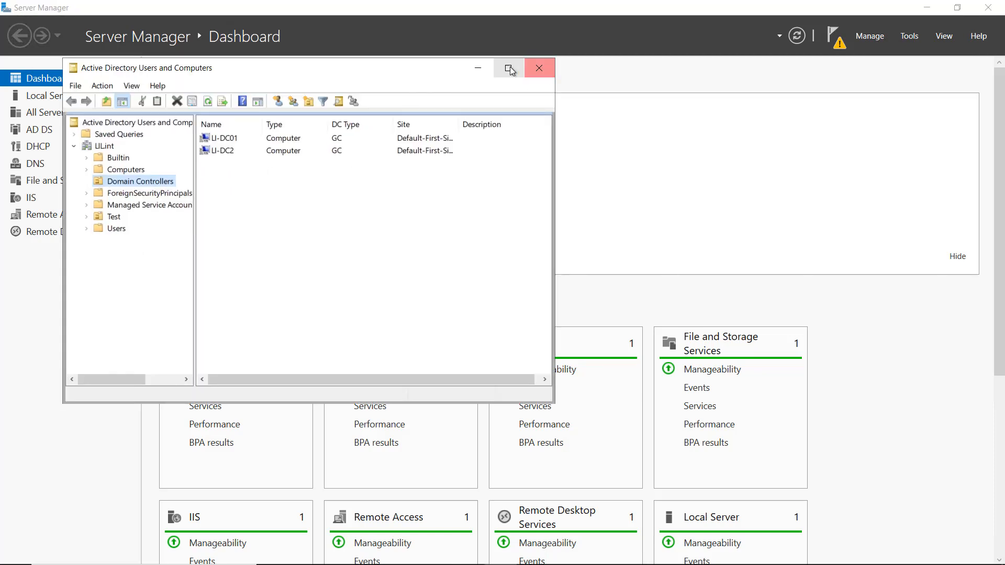
- Delete the Test user account from the Users container and confirm the deletion
click(509, 68)
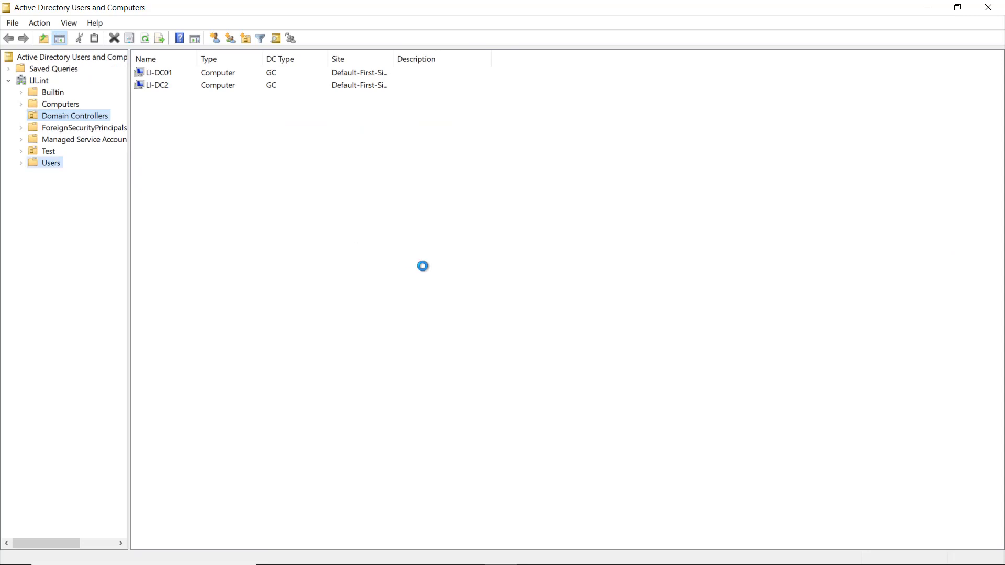
click(50, 162)
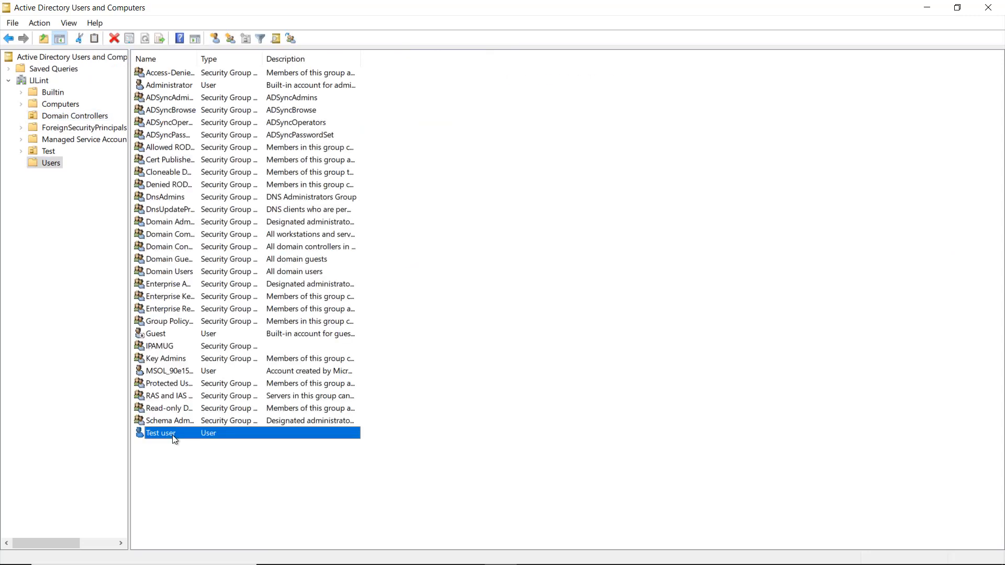
mouse_move(181, 435)
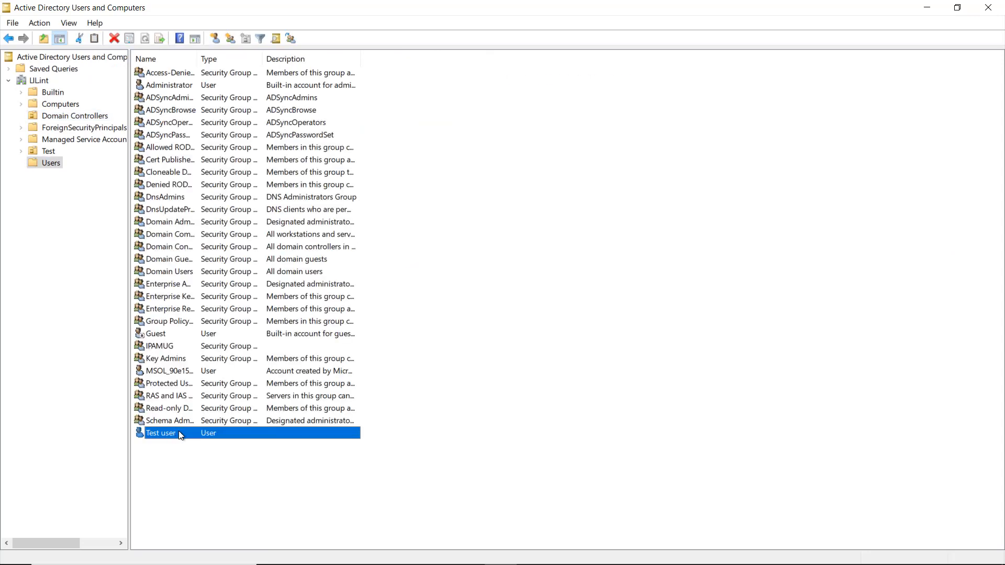
right_click(161, 432)
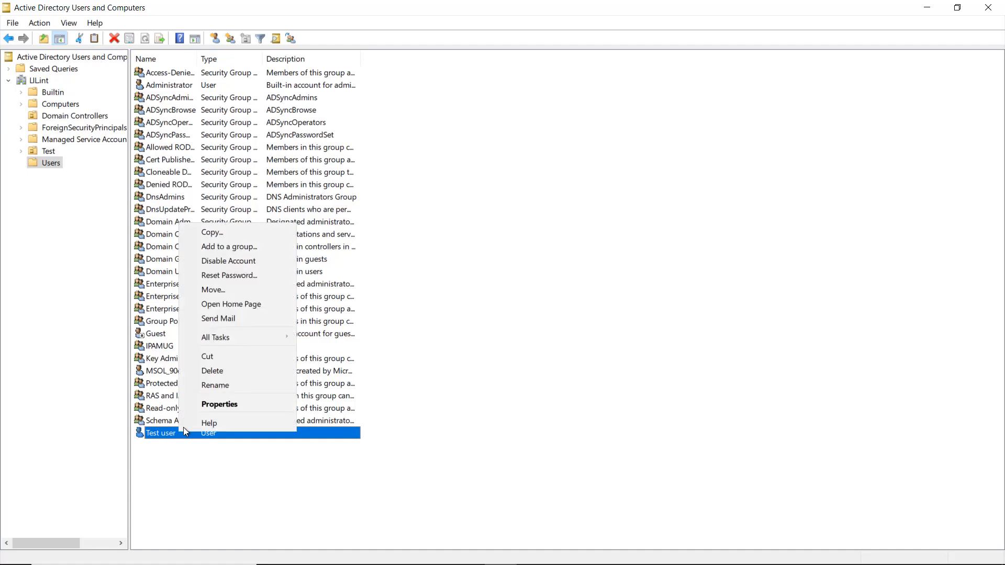
click(212, 371)
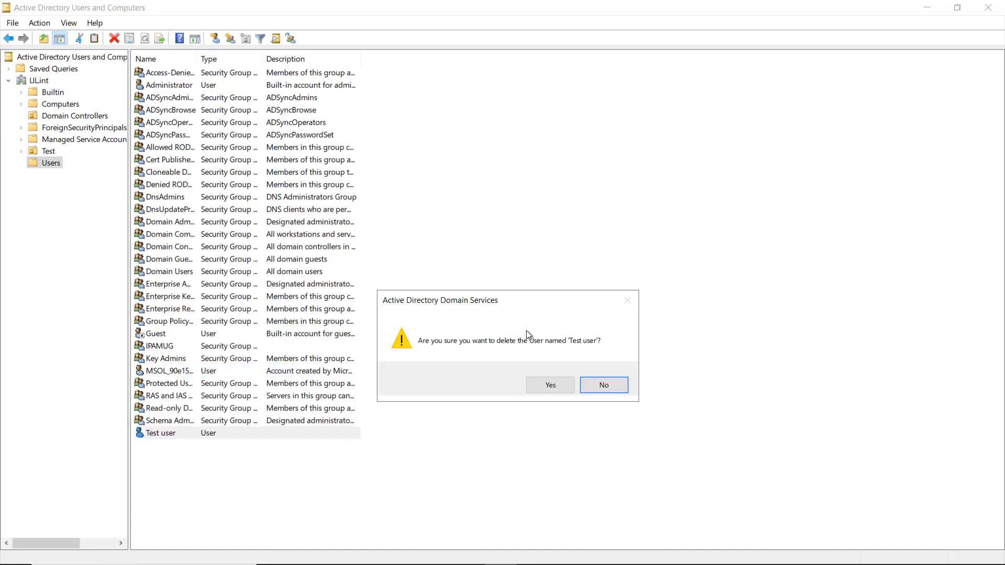
click(550, 385)
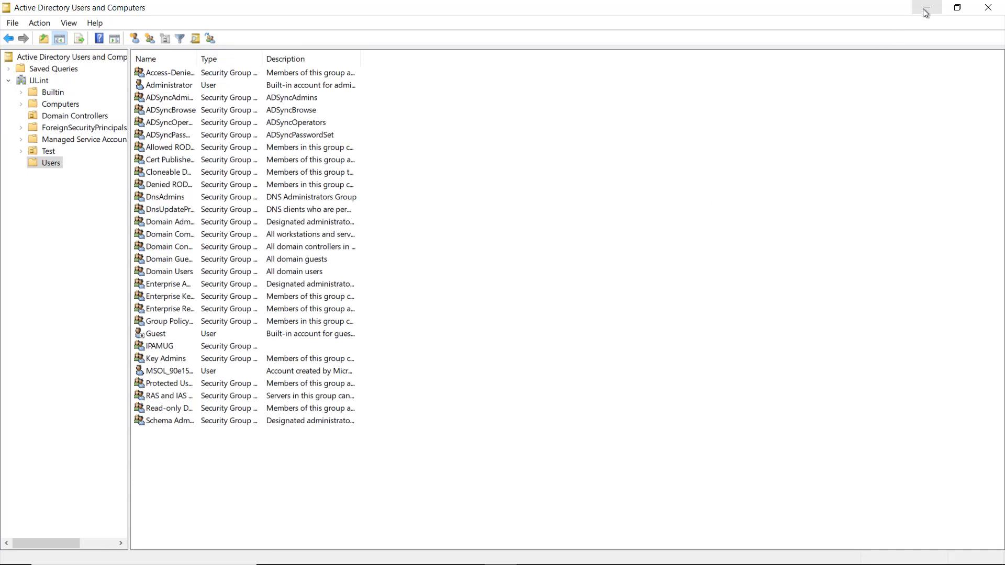
mouse_move(706, 80)
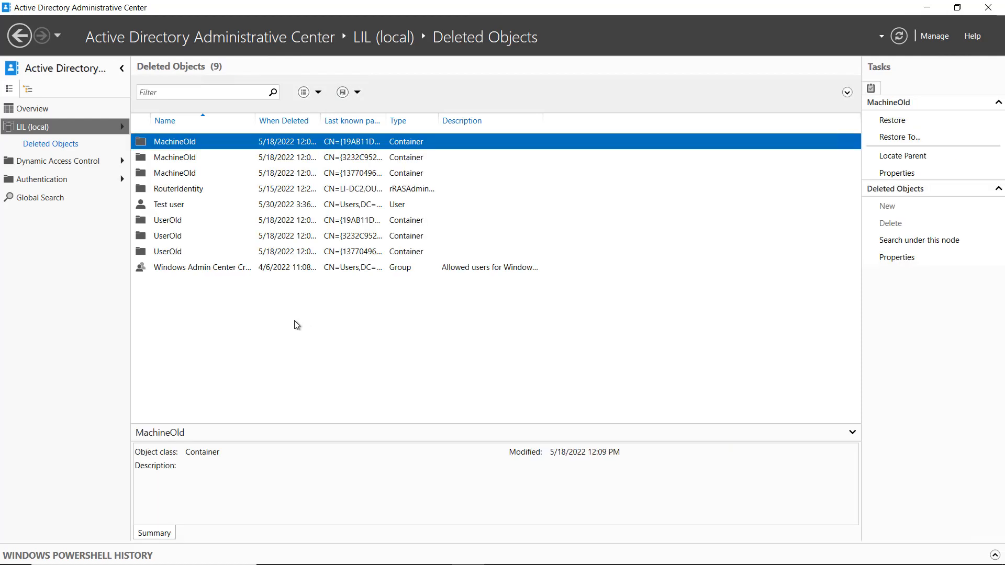
mouse_move(179, 210)
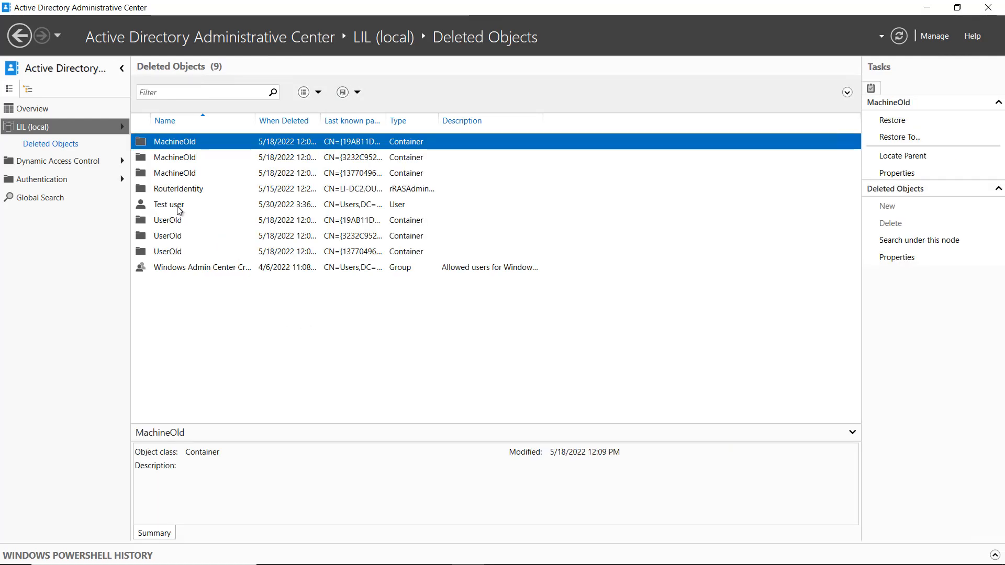
- Bring up the restore choices for the deleted Test user in Deleted Objects
right_click(169, 204)
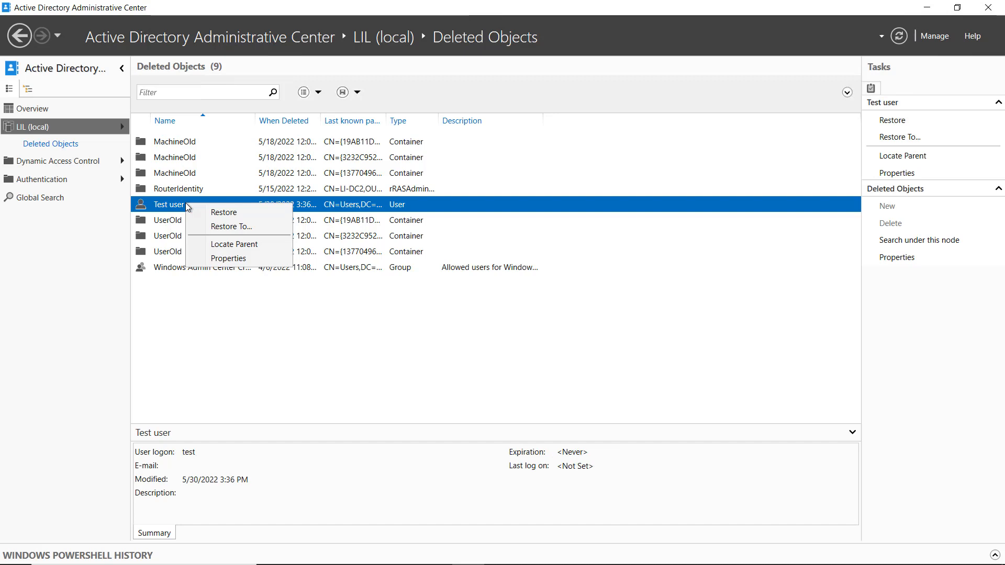
mouse_move(224, 213)
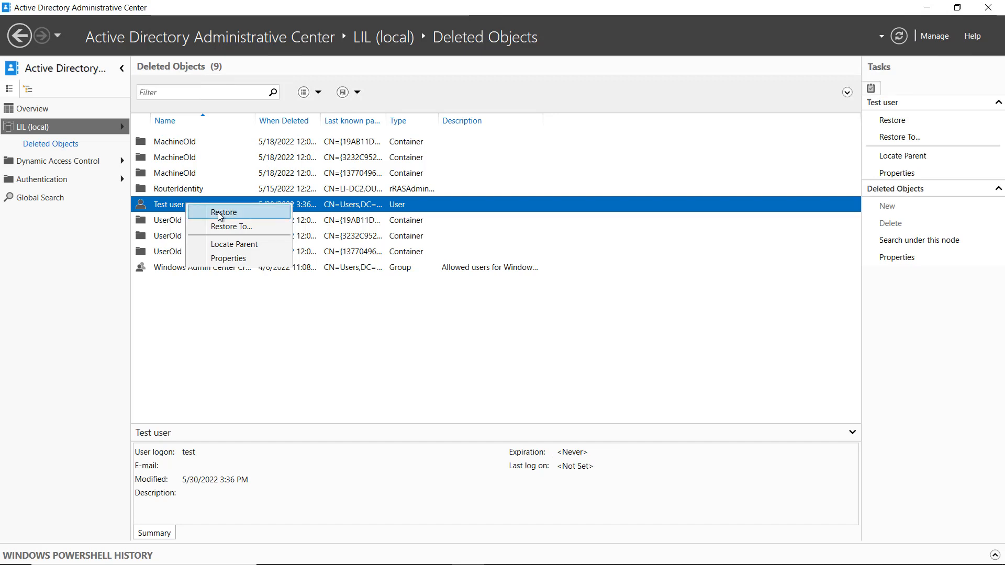
mouse_move(230, 226)
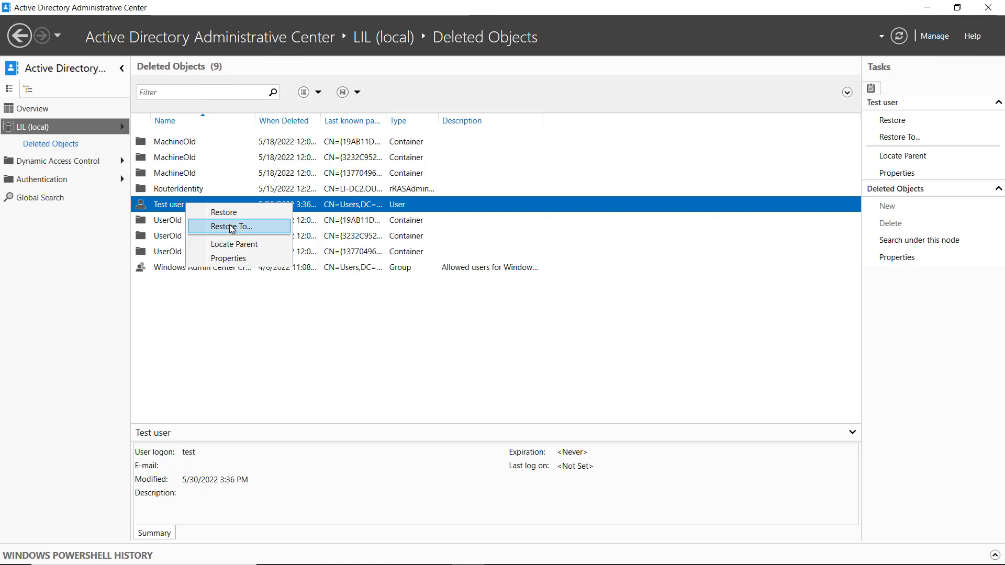
- Restore the deleted Test user into the Test organizational unit via Restore To
click(231, 226)
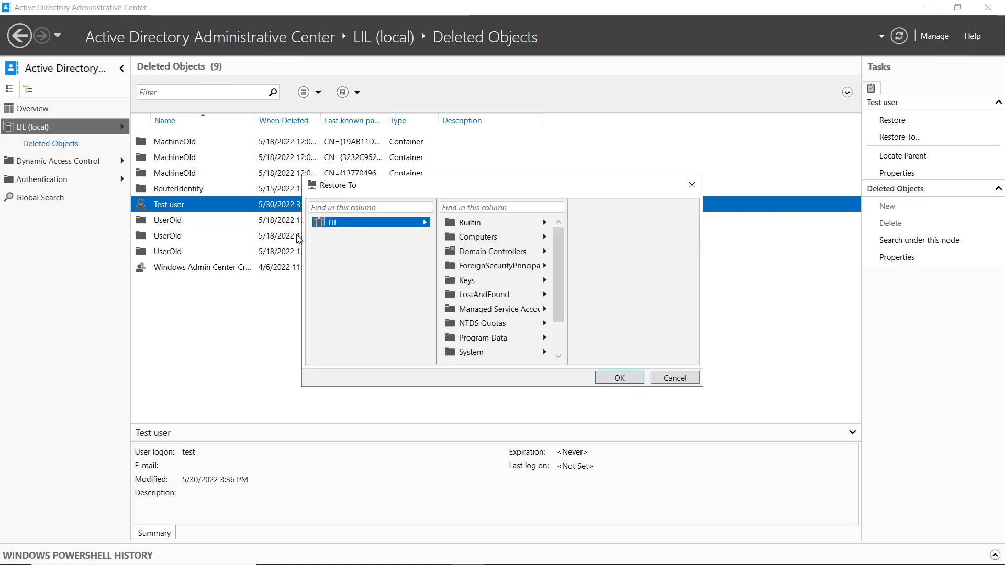
mouse_move(519, 306)
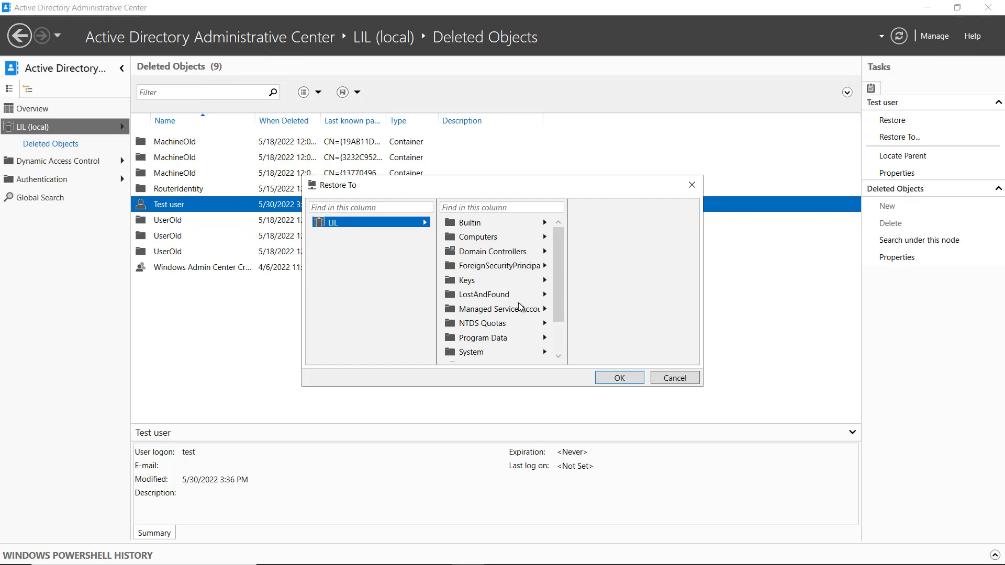
scroll(down, 3)
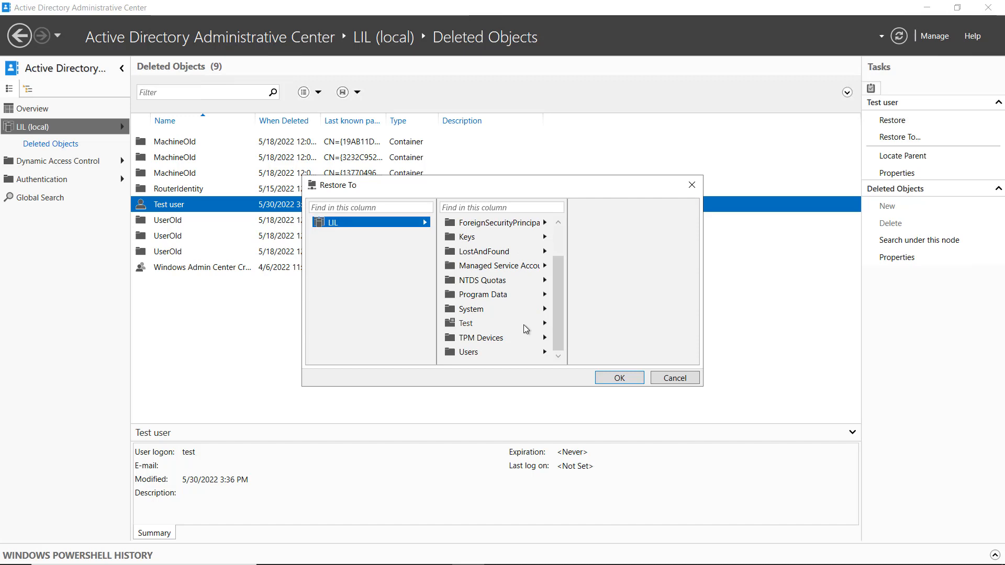
mouse_move(536, 334)
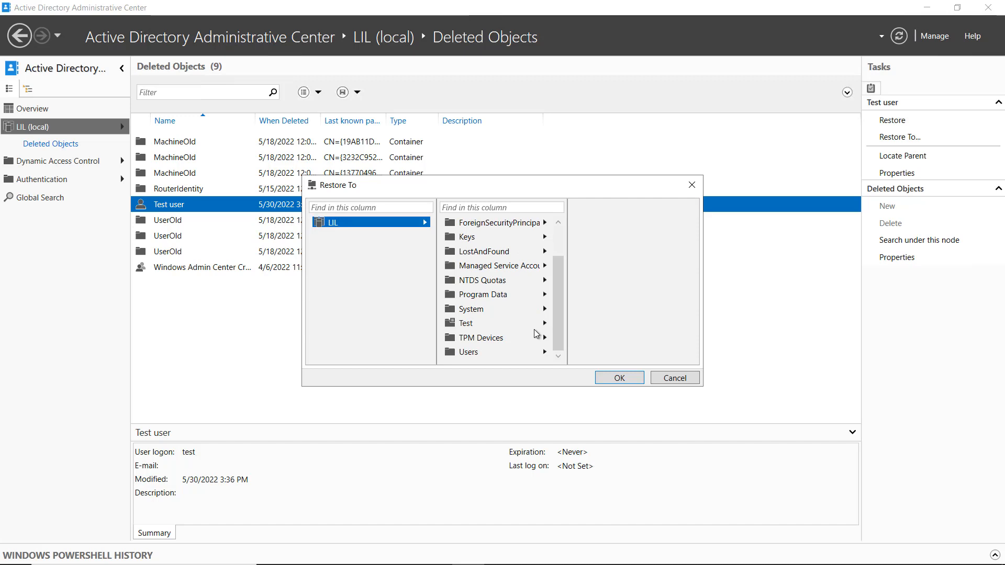
mouse_move(457, 324)
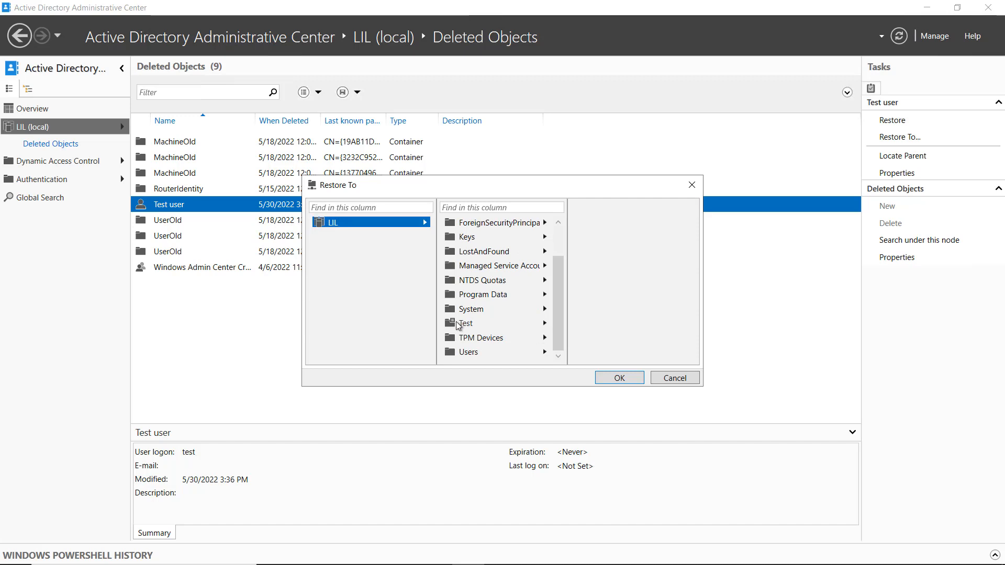
mouse_move(467, 327)
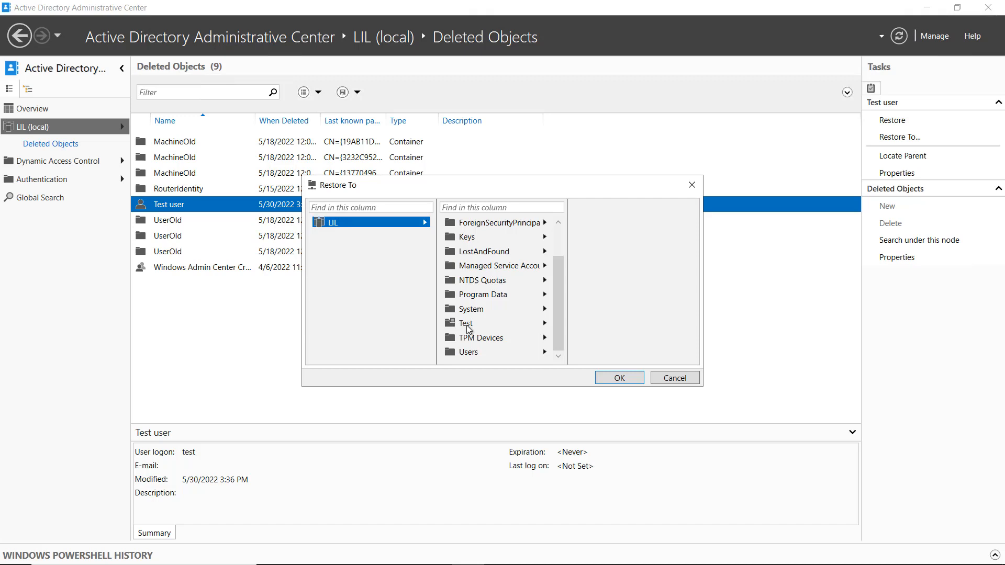
scroll(up, 3)
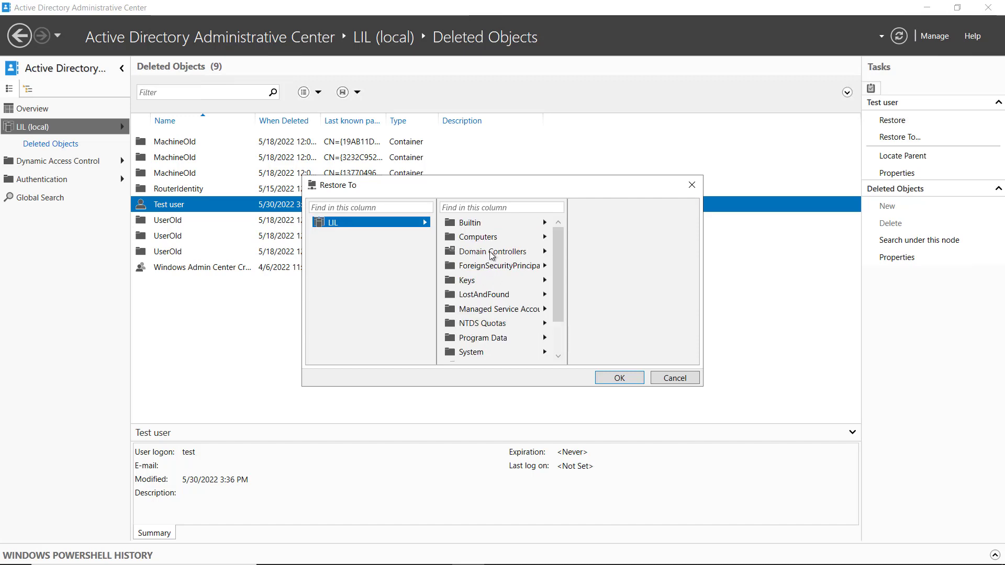
scroll(down, 3)
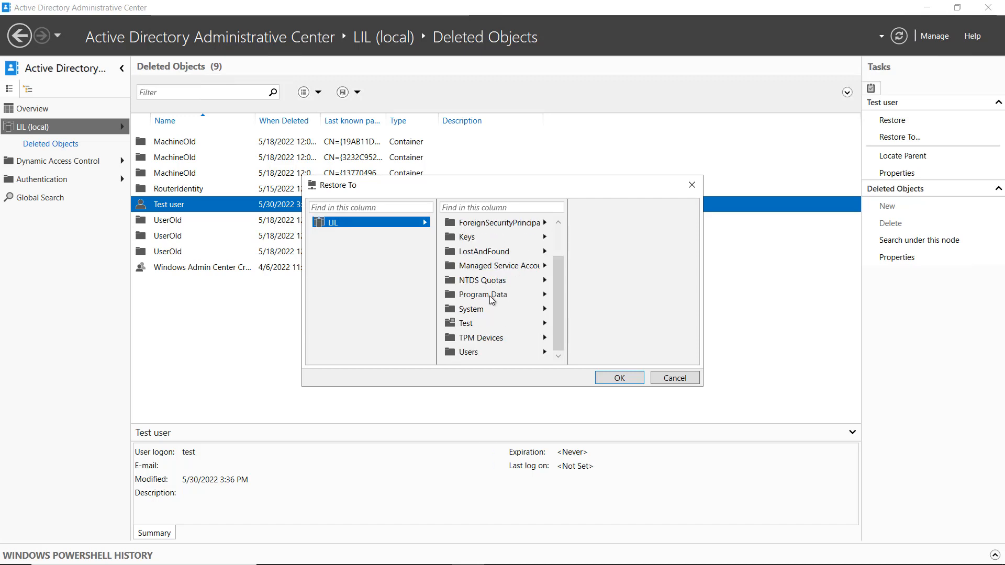
mouse_move(488, 347)
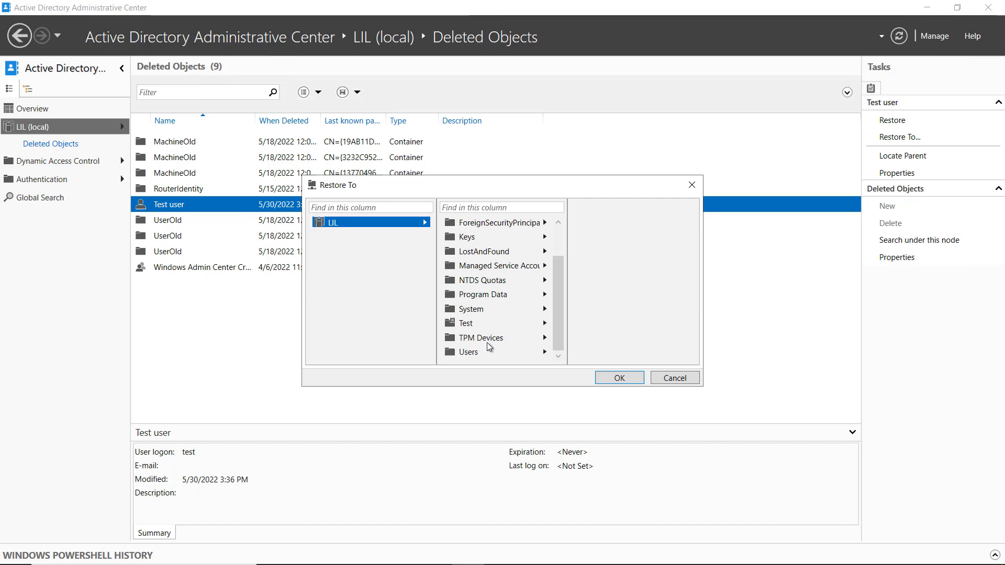
click(464, 323)
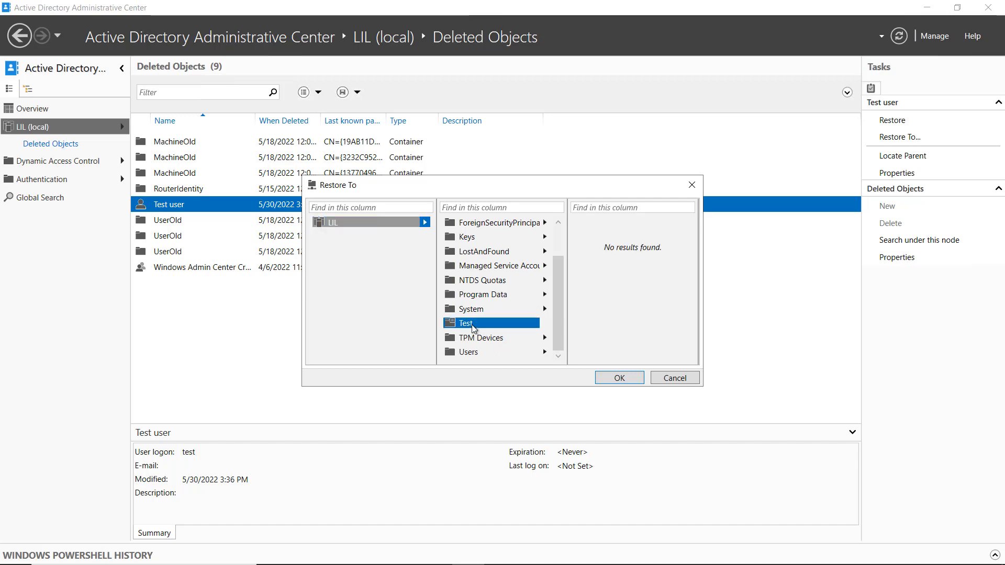
mouse_move(613, 338)
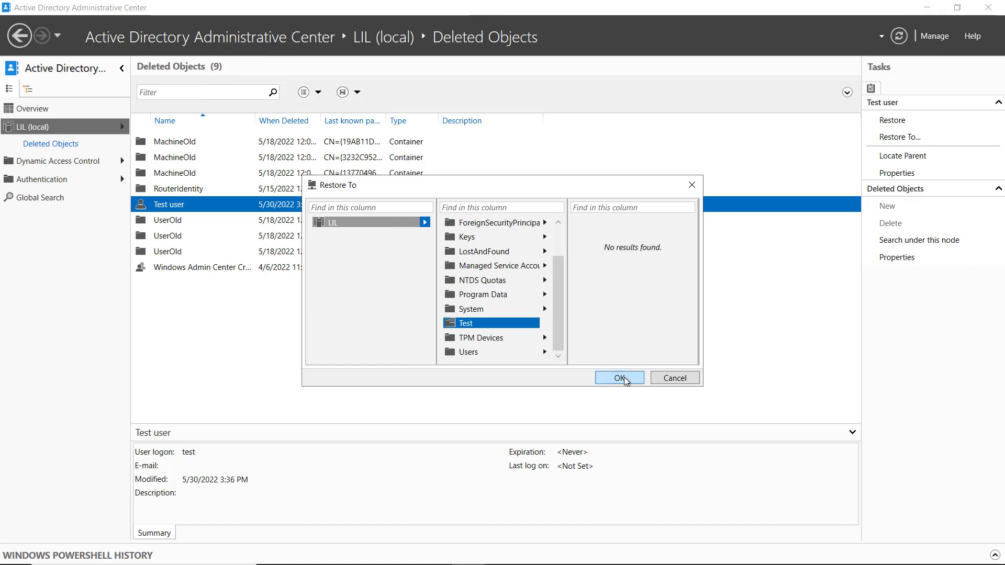
click(617, 378)
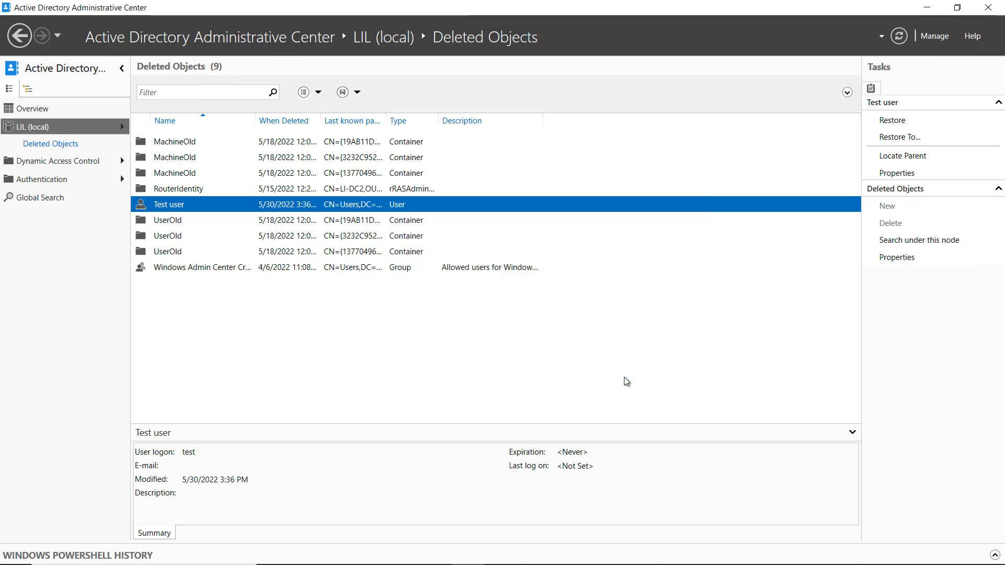
click(890, 120)
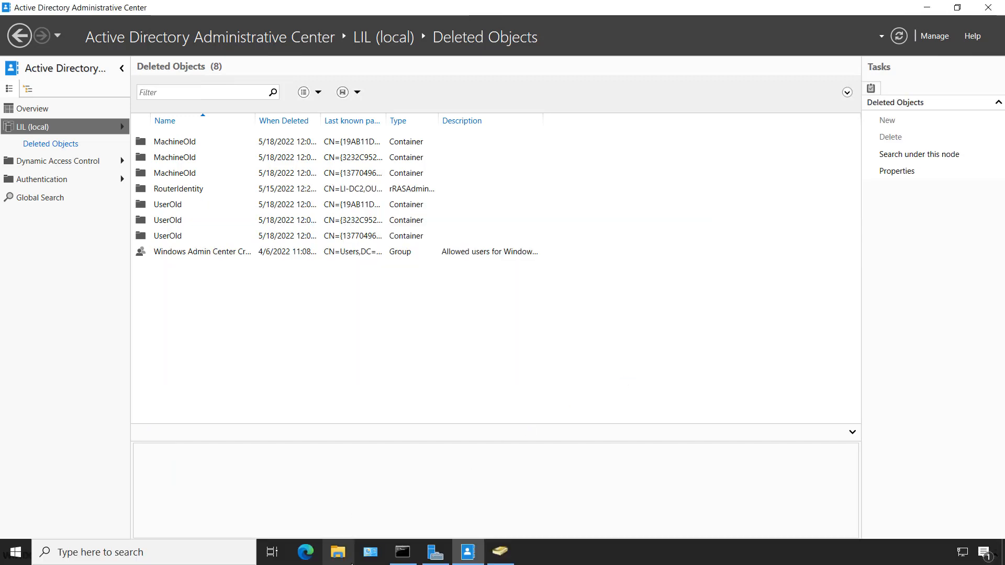
mouse_move(472, 552)
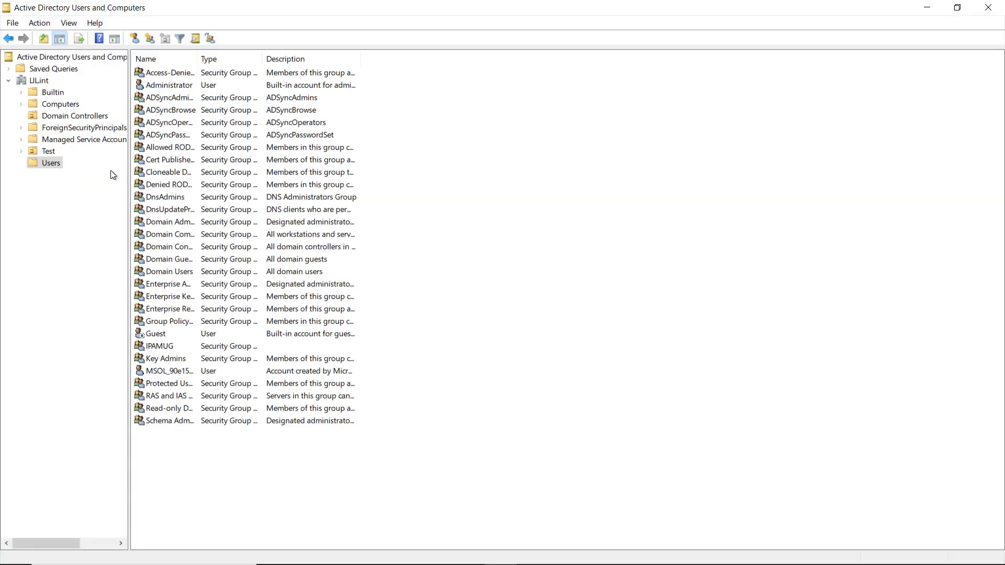
- Open the Test OU and select the restored TestUser account inside it
click(49, 151)
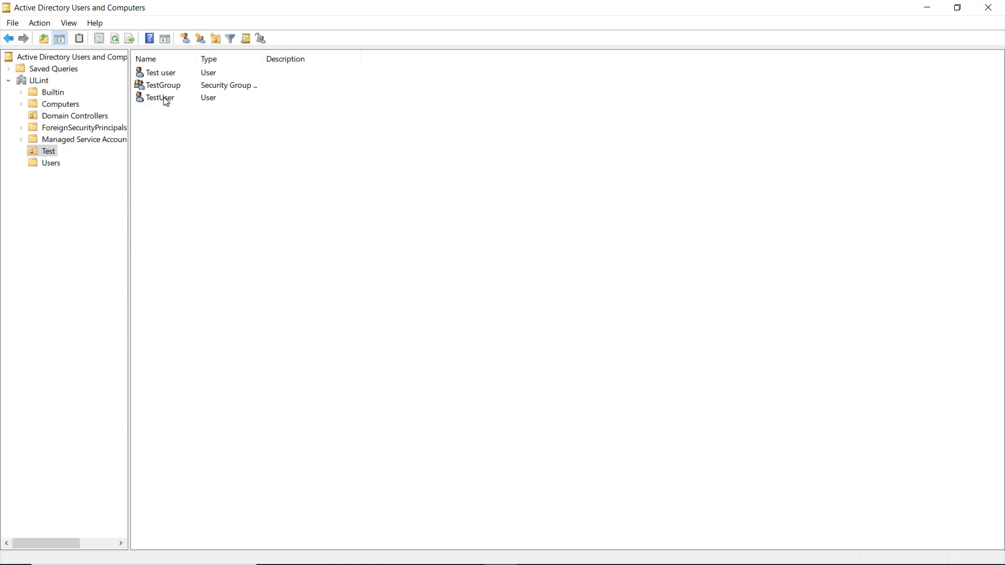
click(159, 97)
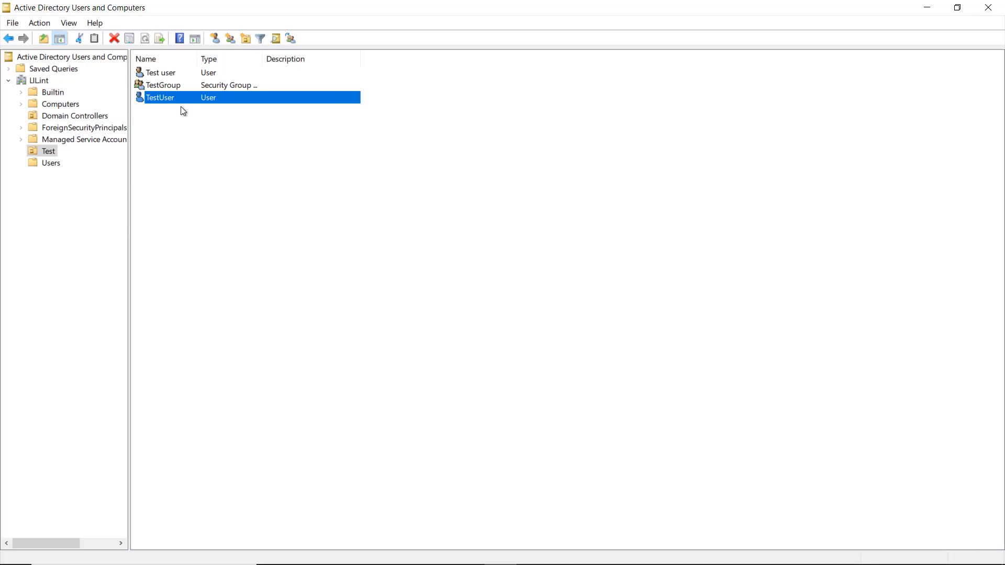
- Delete the TestUser account from the Test OU and confirm the deletion
right_click(159, 97)
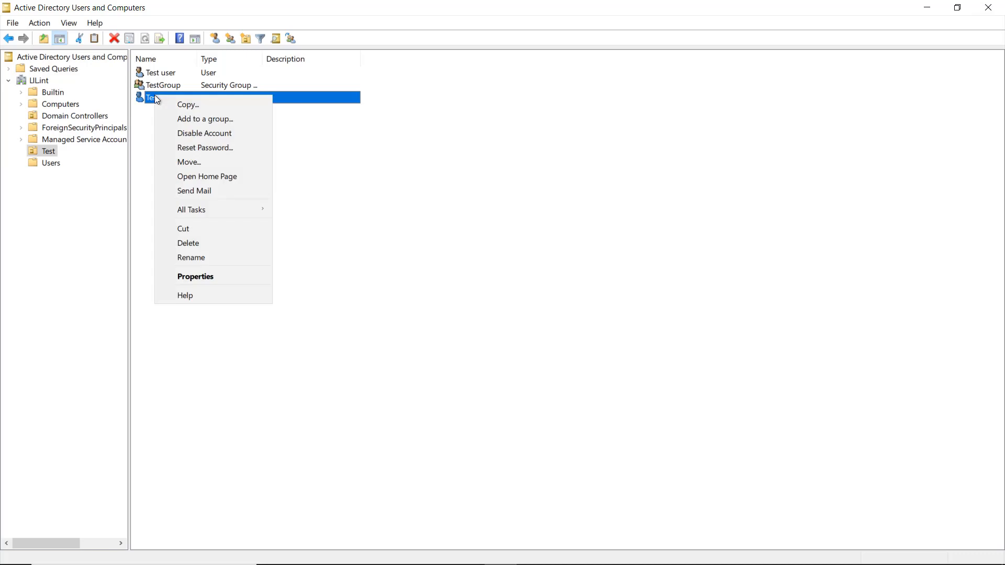
click(187, 242)
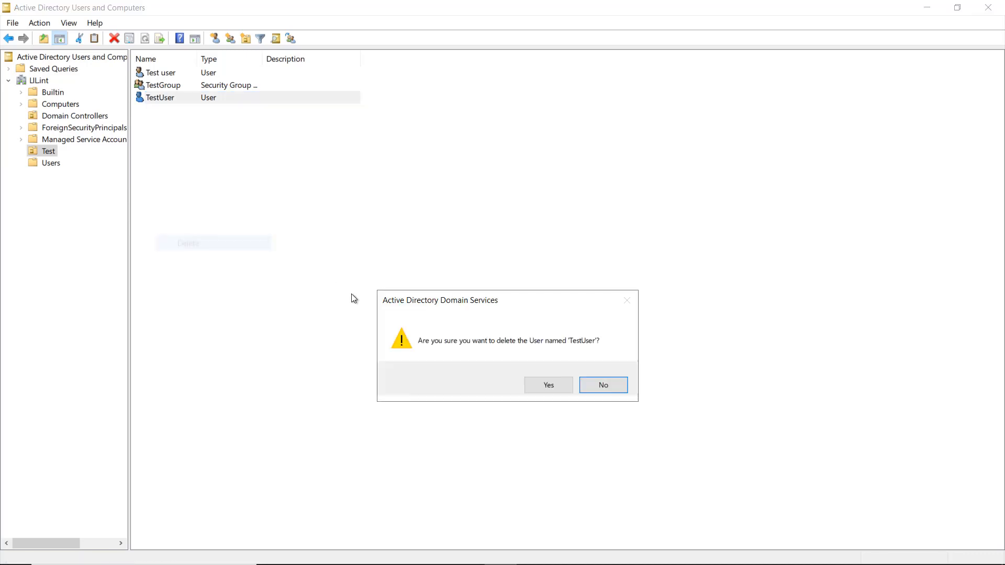
click(548, 385)
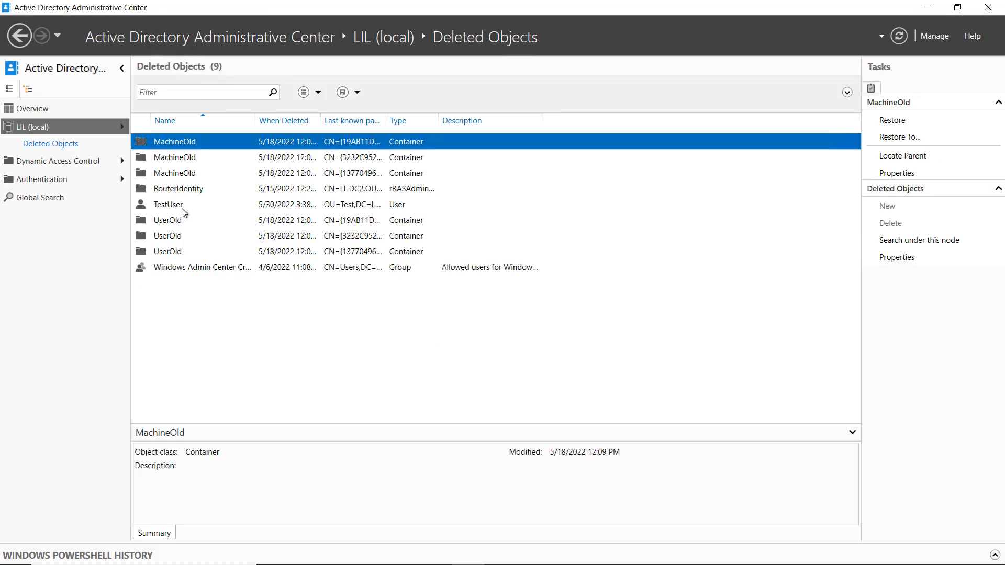
- Locate the deleted TestUser's parent, opening the Test container with Test user and TestGroup
right_click(167, 204)
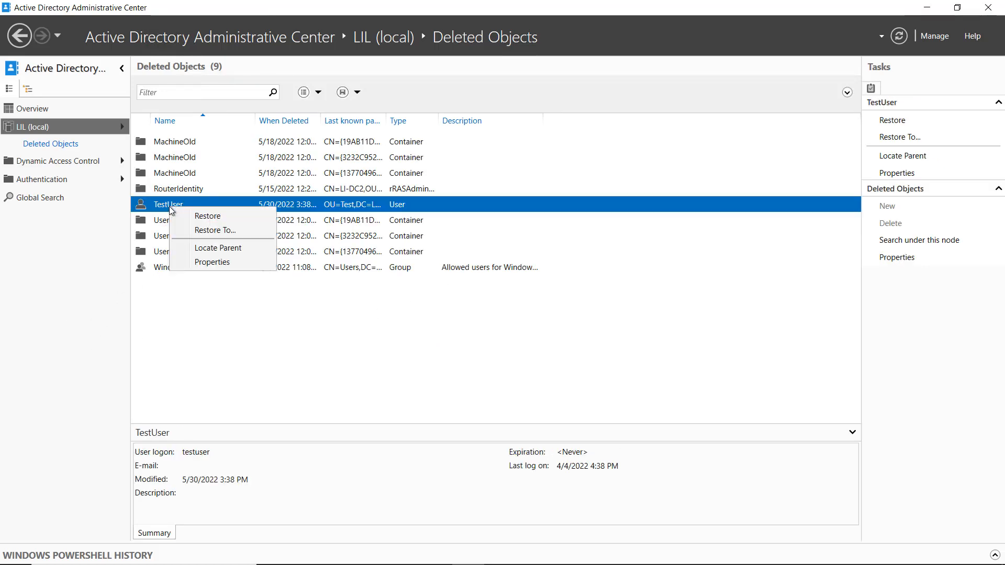
mouse_move(230, 262)
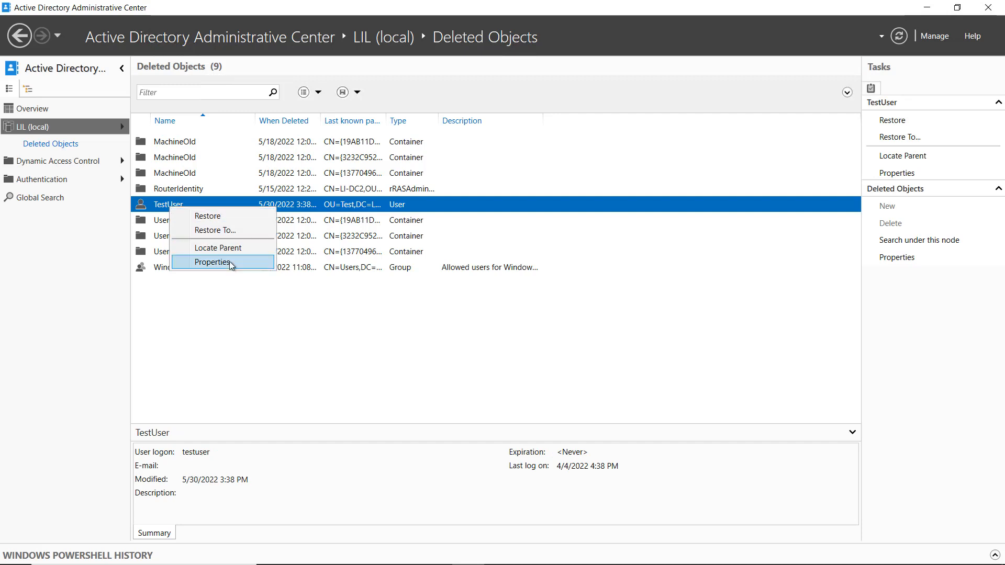
mouse_move(241, 253)
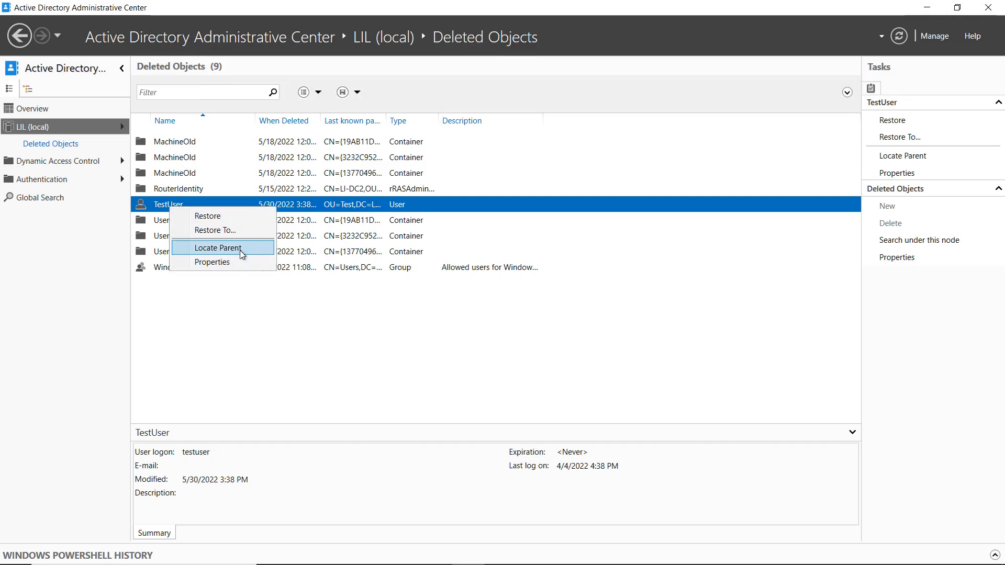
click(221, 248)
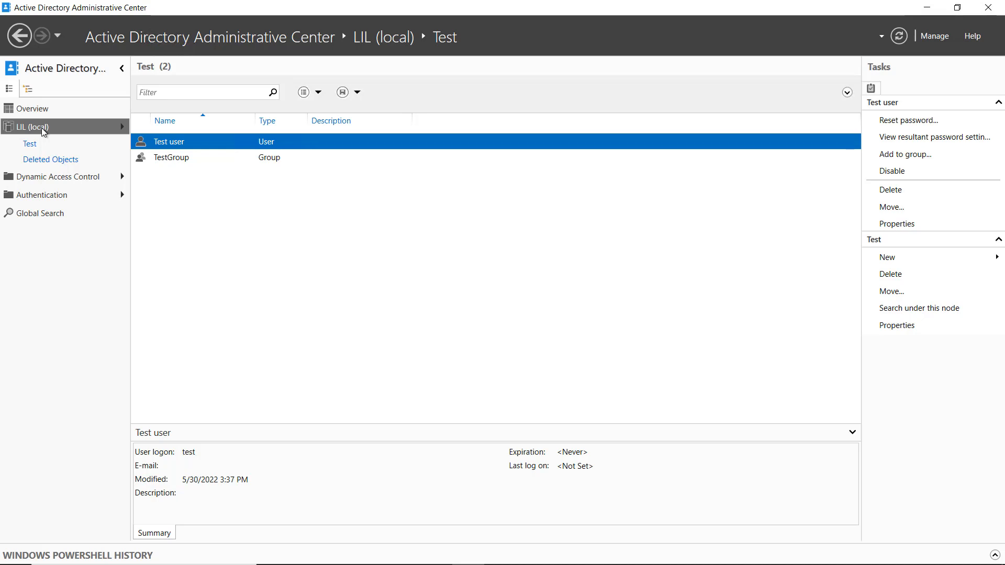
mouse_move(77, 156)
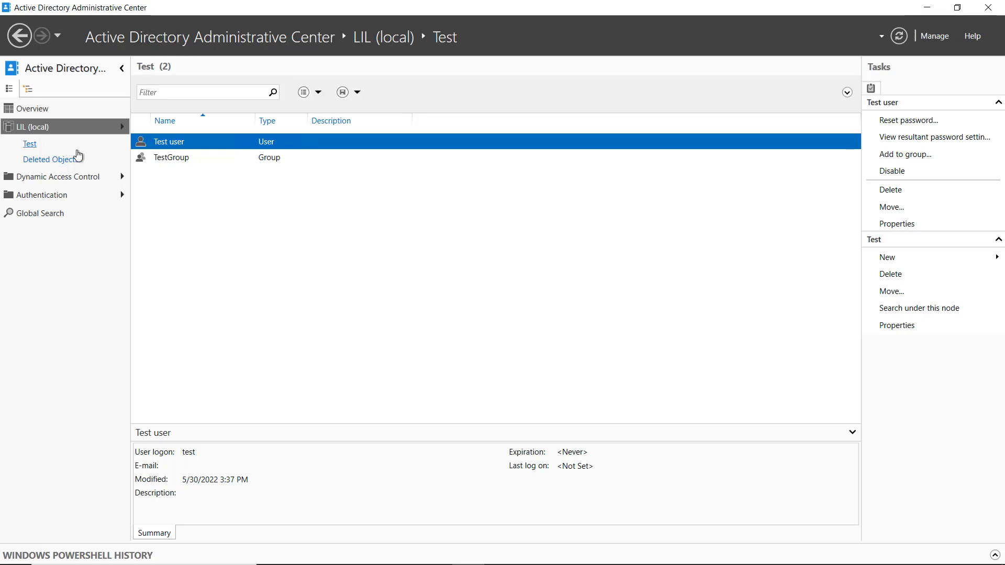
mouse_move(112, 185)
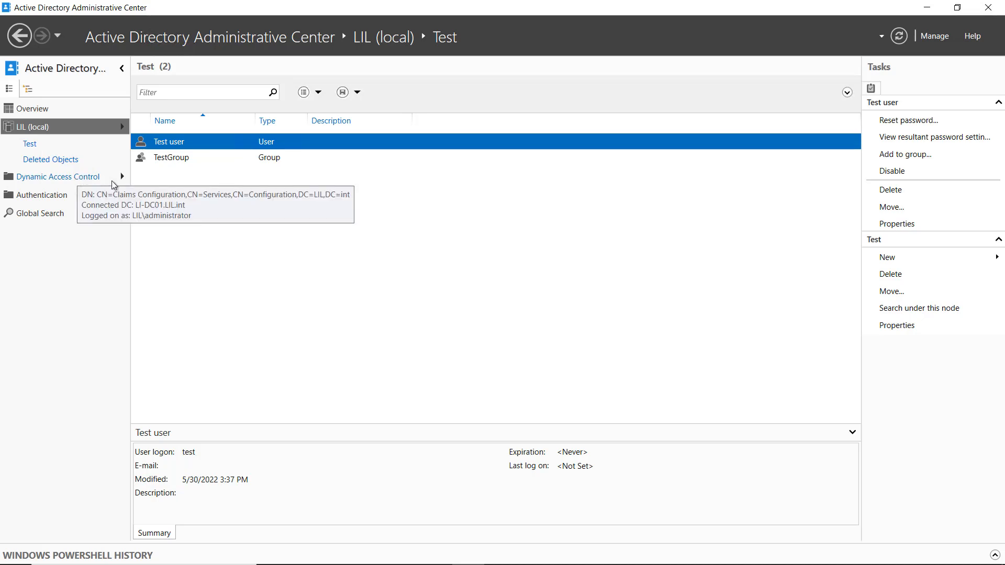
mouse_move(133, 197)
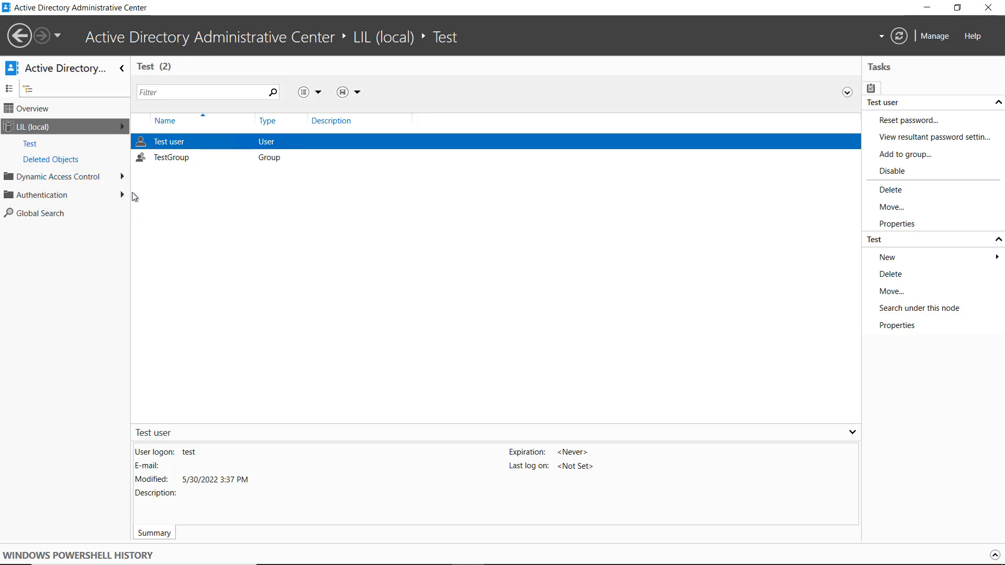
mouse_move(85, 148)
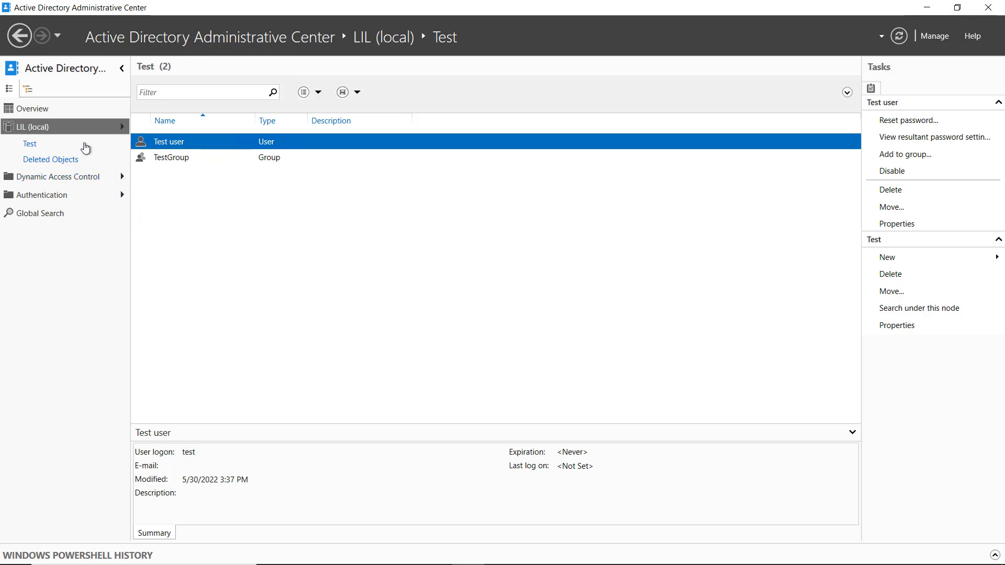
mouse_move(57, 181)
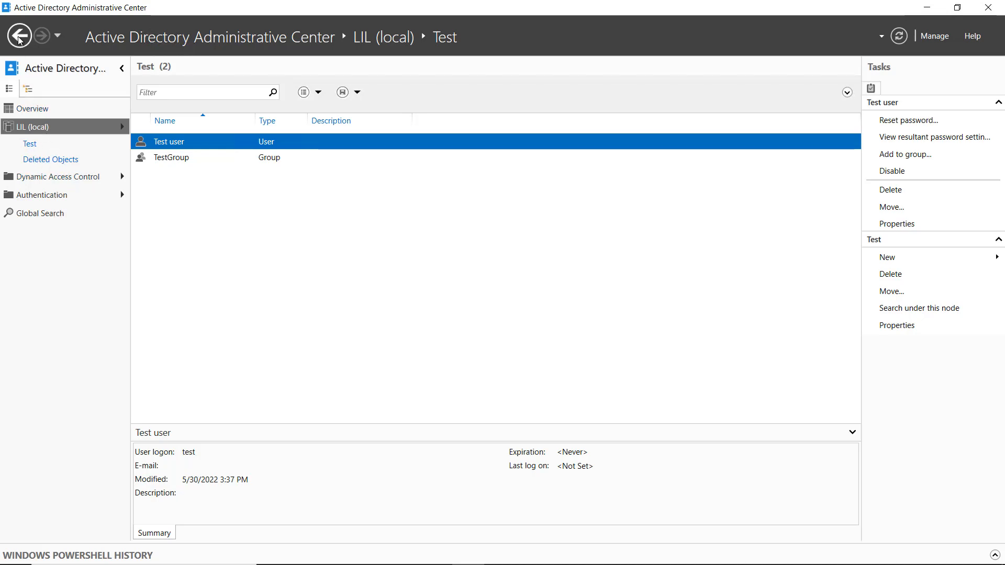
- Inspect the deleted TestUser's properties and altered name, then cancel without changes
click(51, 159)
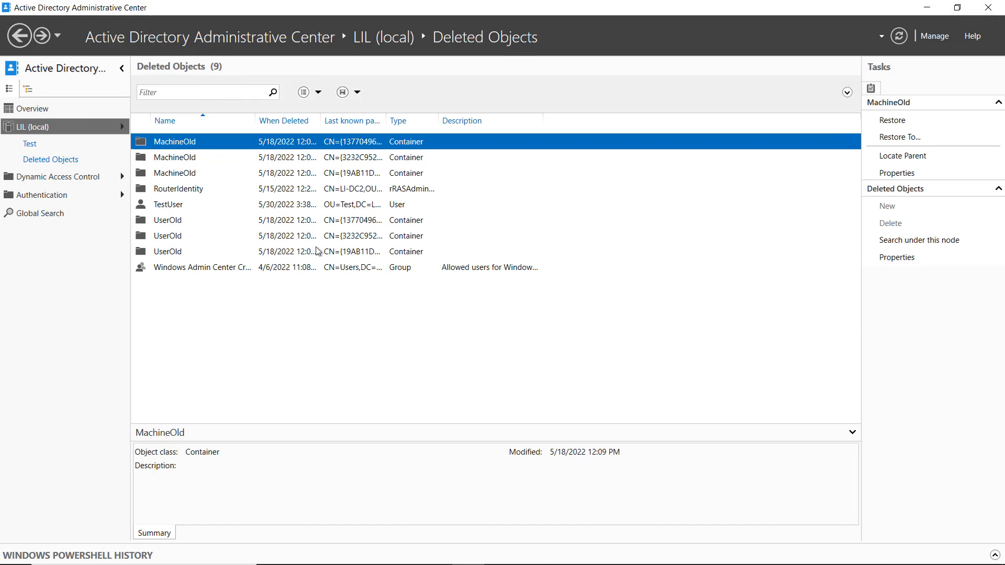
click(167, 204)
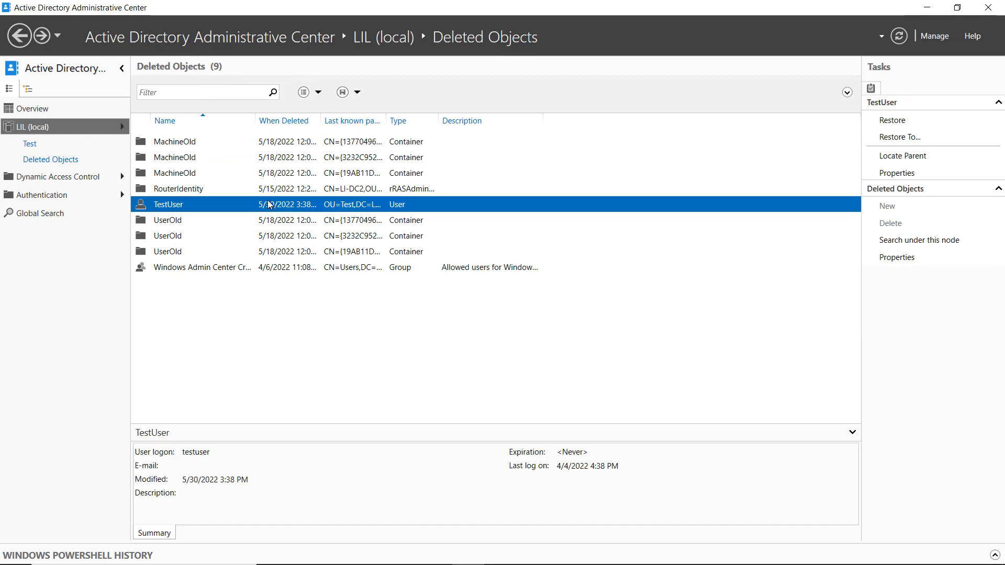
mouse_move(295, 258)
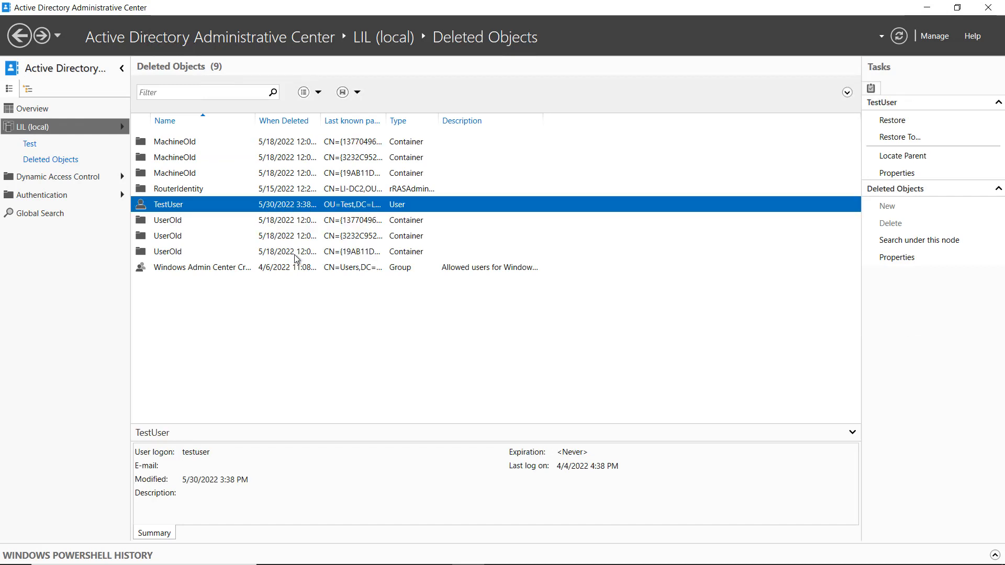
click(897, 172)
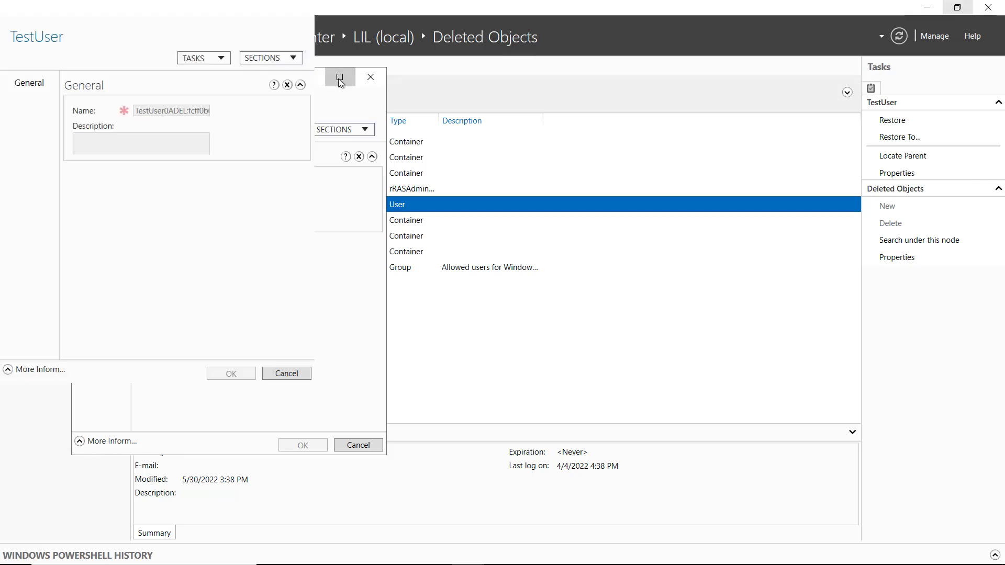
click(339, 77)
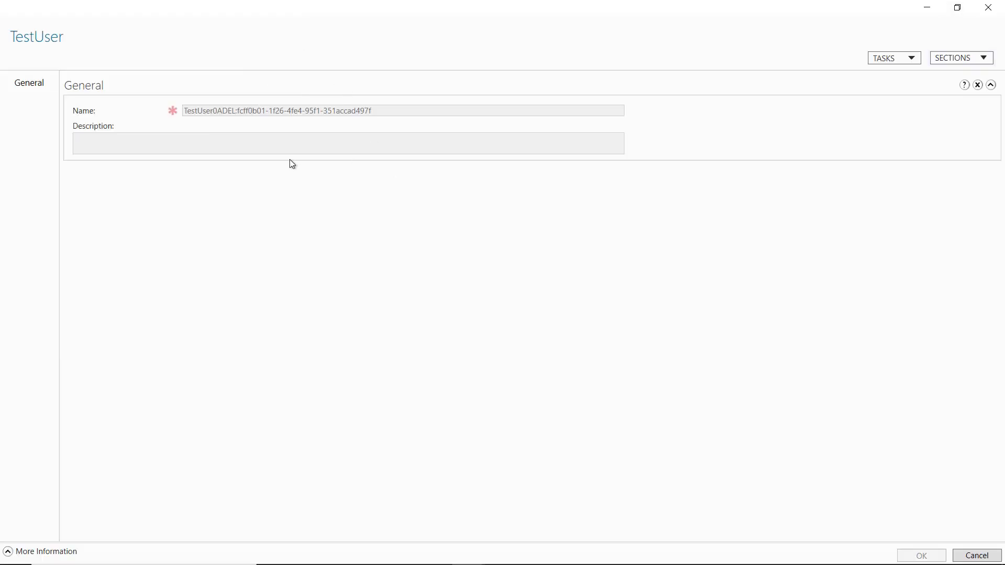
triple_click(276, 110)
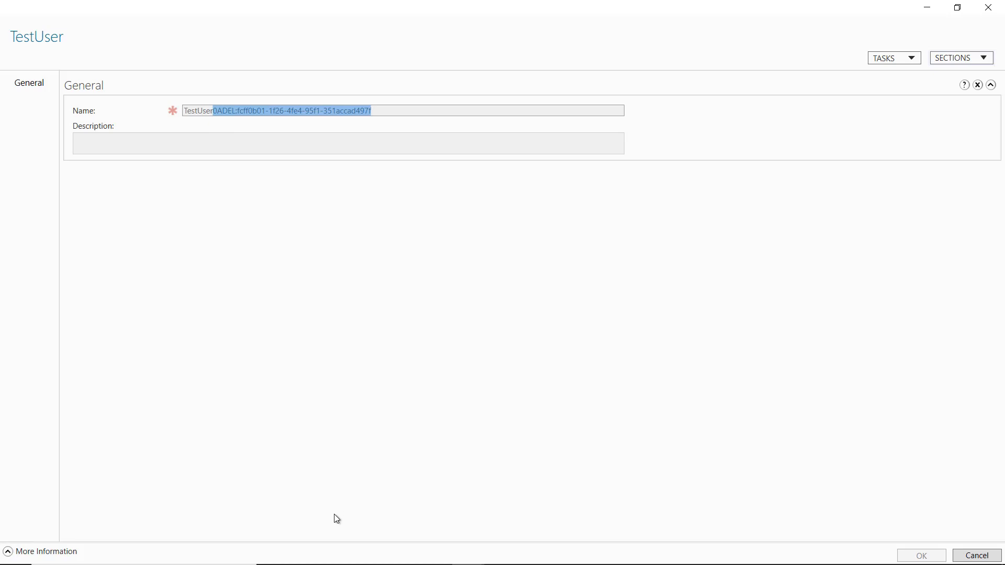
mouse_move(886, 31)
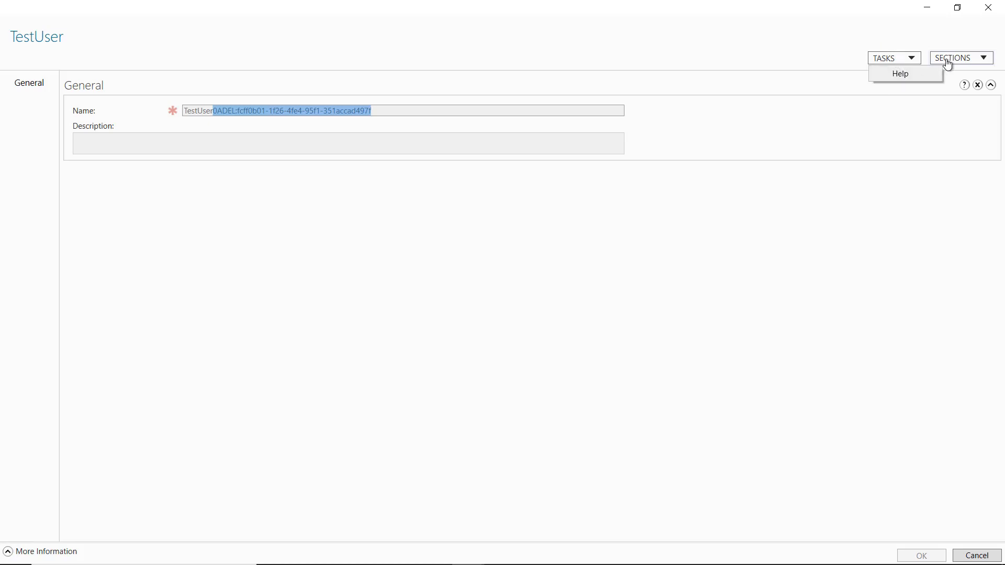
click(957, 58)
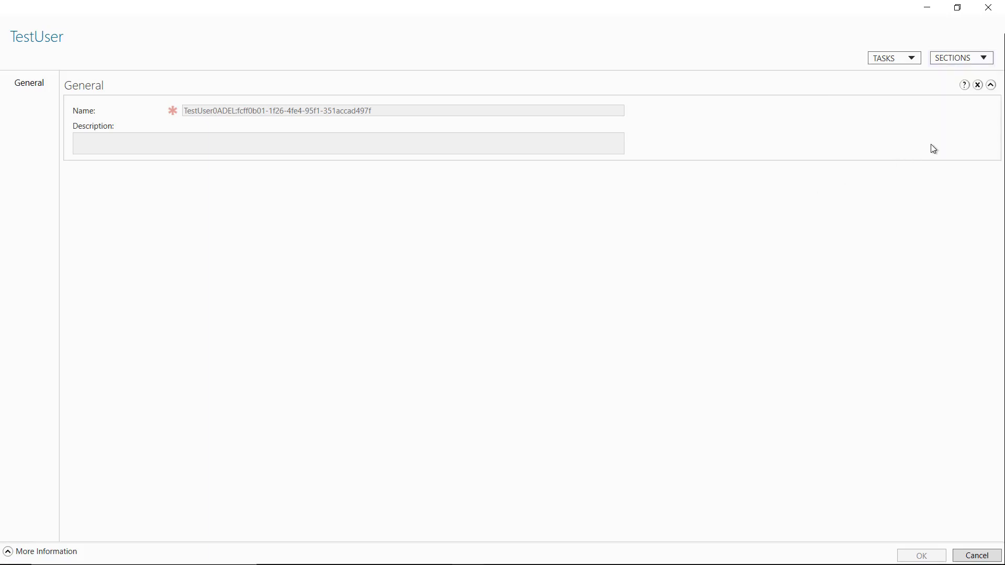
click(976, 555)
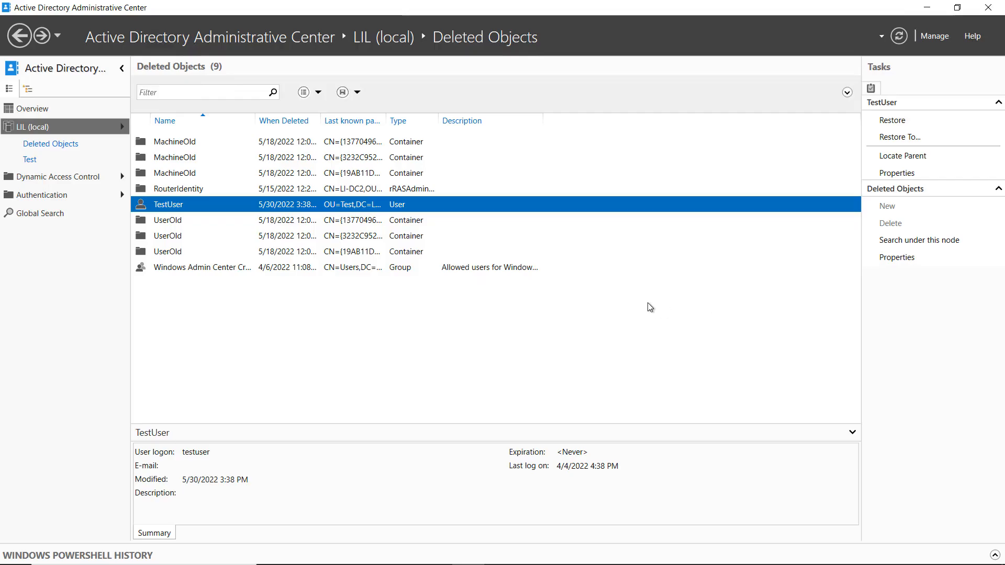
- Restore TestUser to its original OU, leaving eight deleted objects
right_click(167, 204)
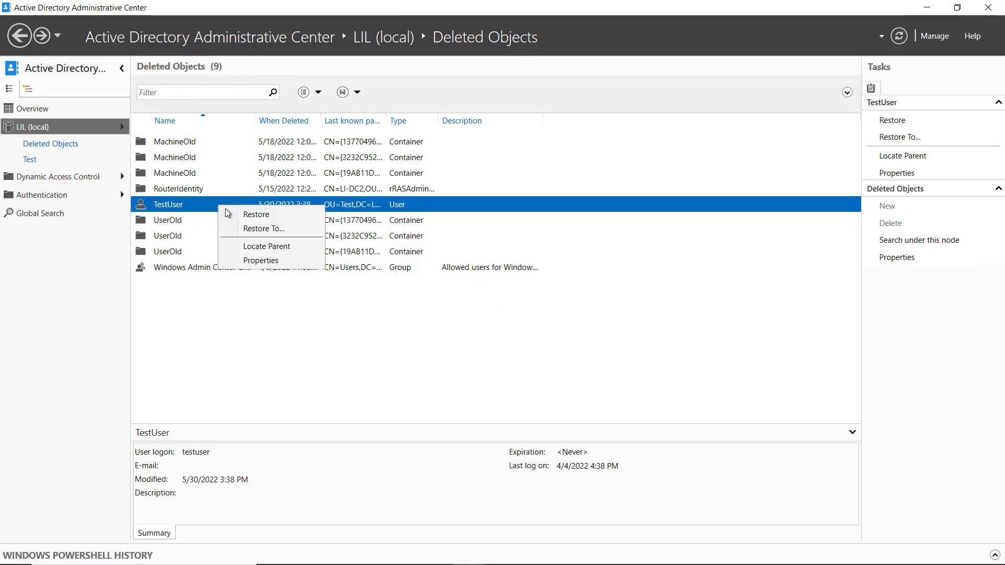
click(255, 214)
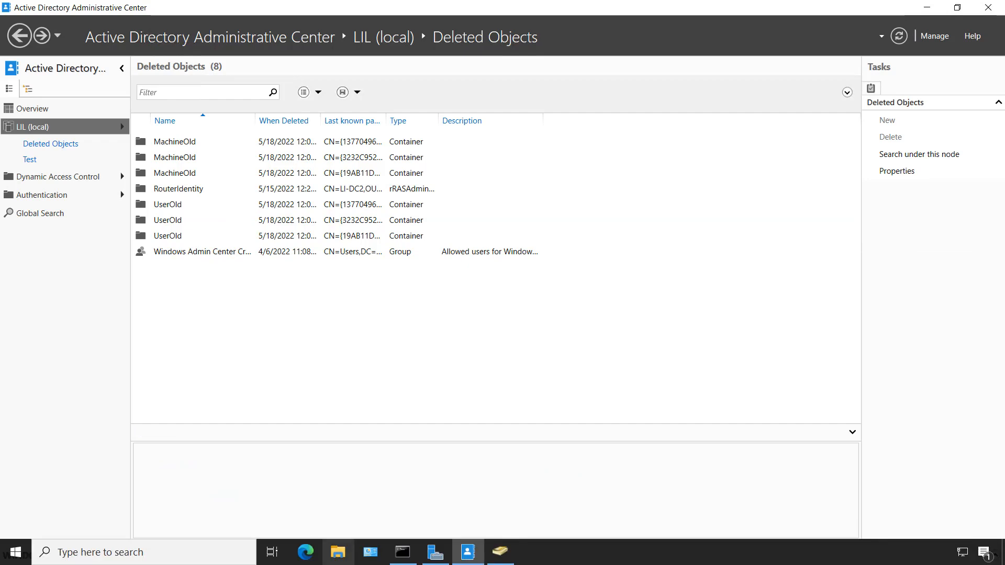
mouse_move(500, 552)
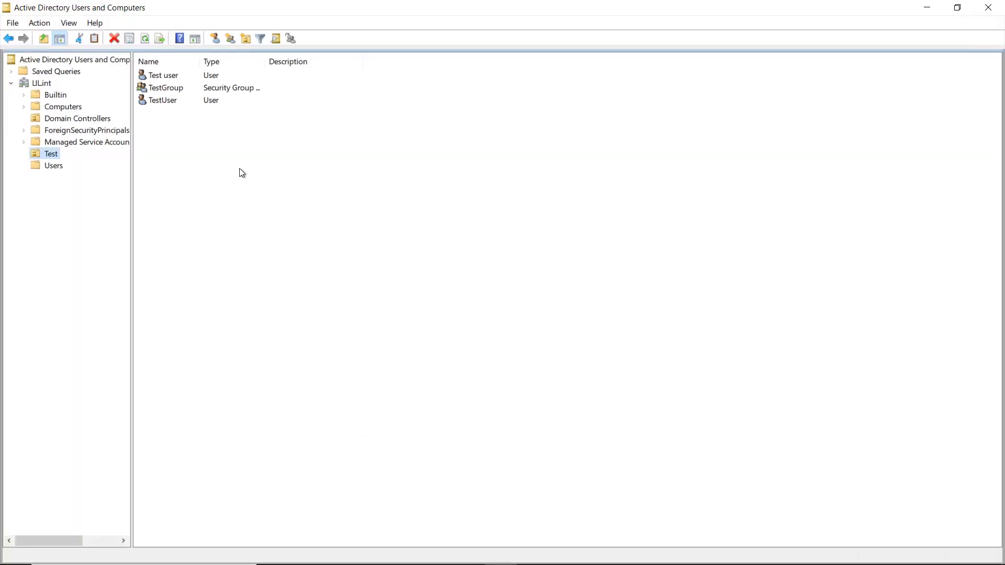
mouse_move(200, 121)
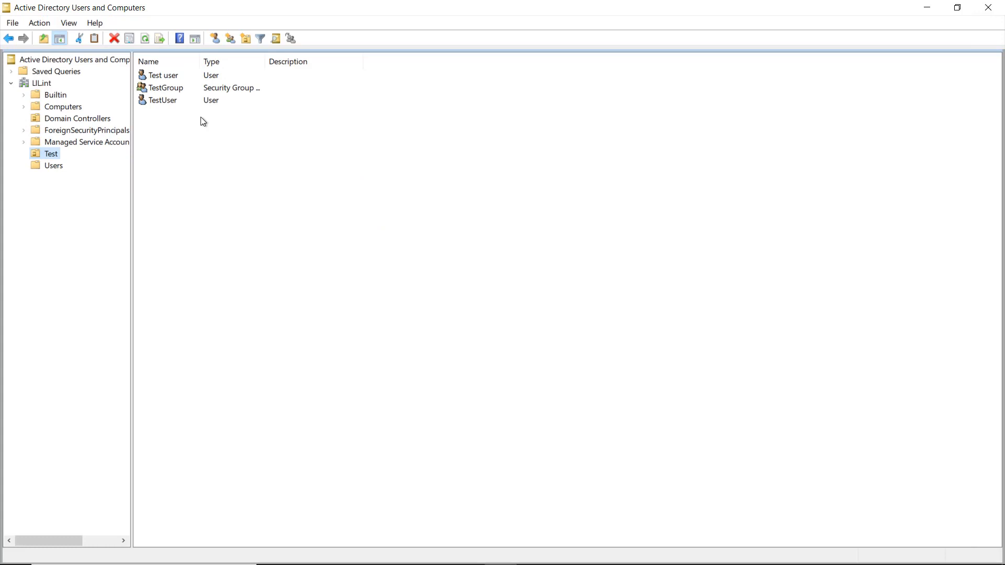
mouse_move(414, 221)
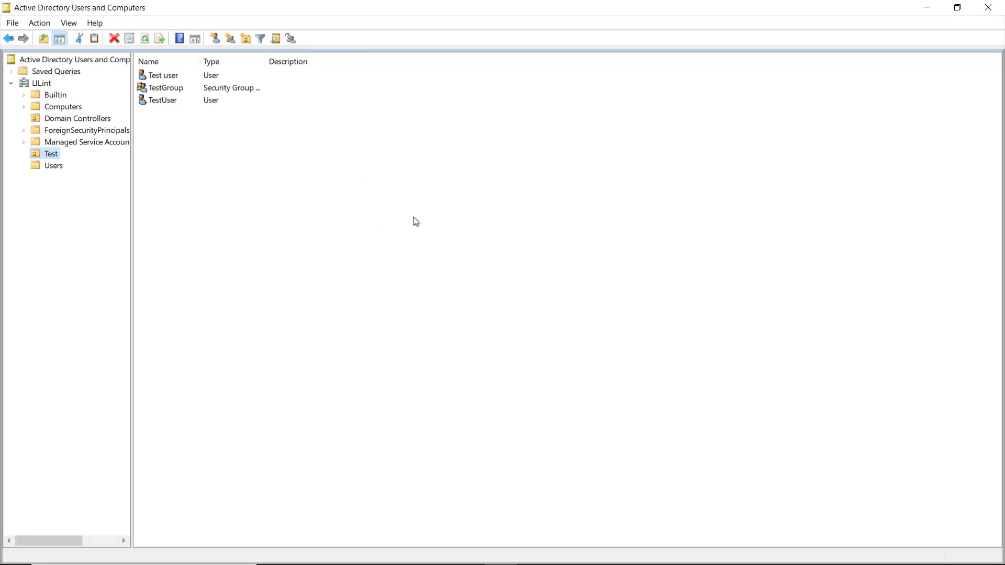
mouse_move(789, 84)
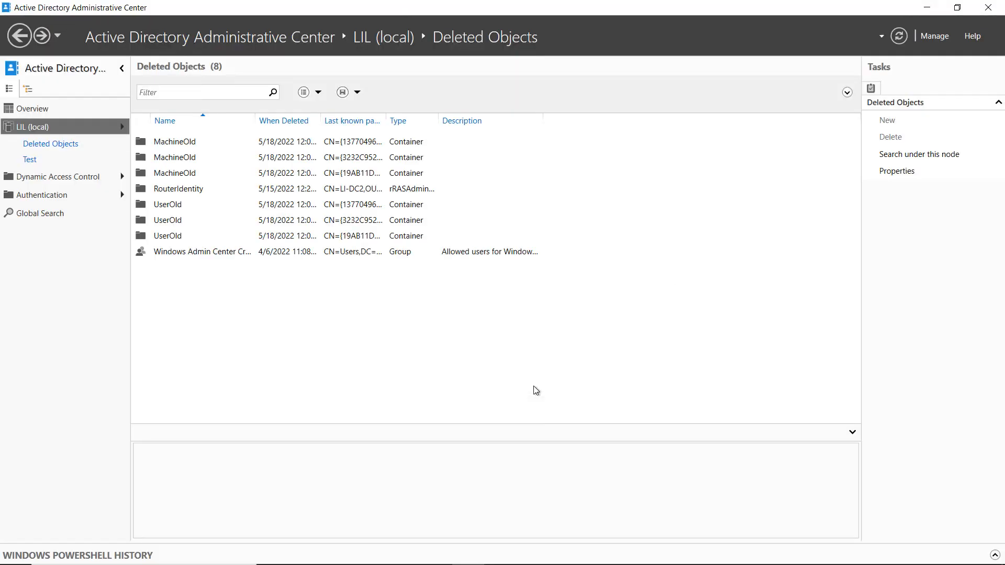
mouse_move(483, 340)
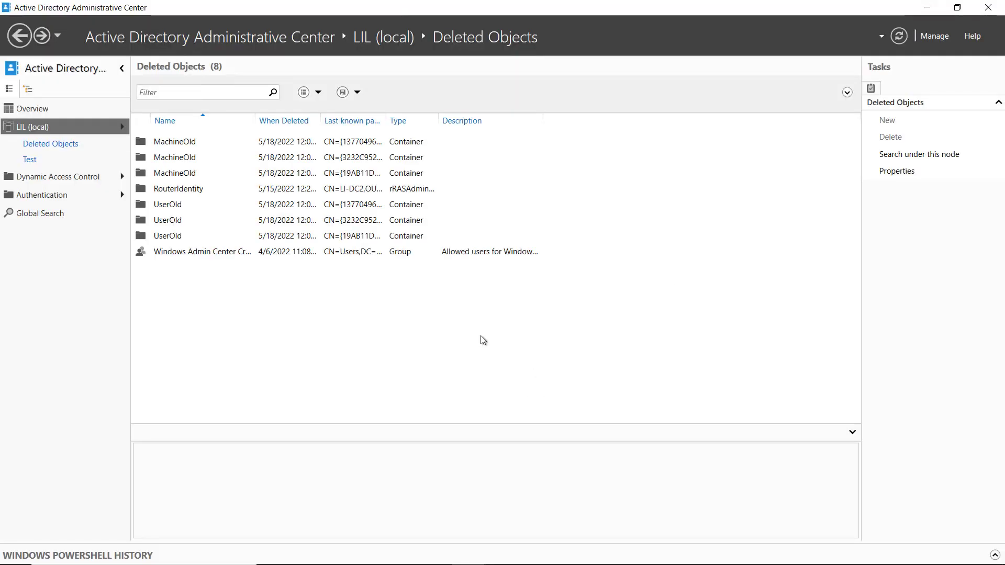